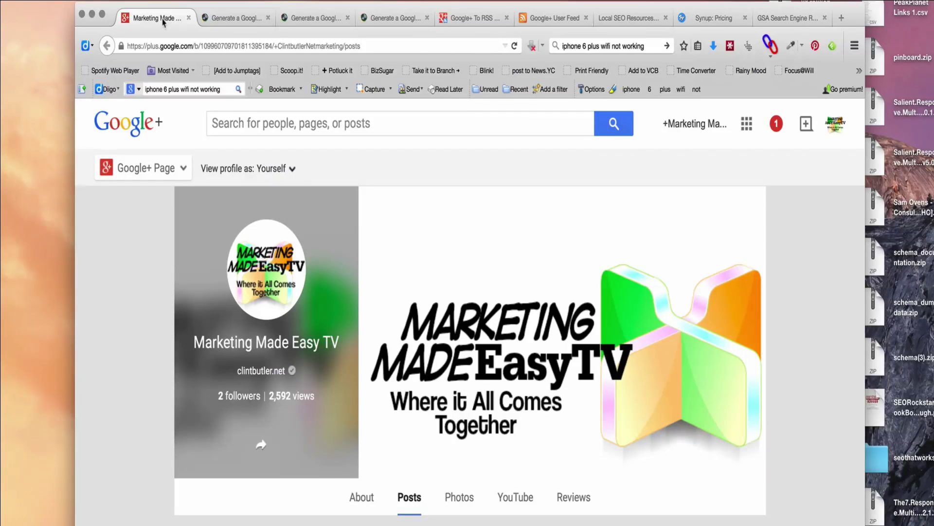
{"action": "mouse_move", "coordinate": [159, 211]}
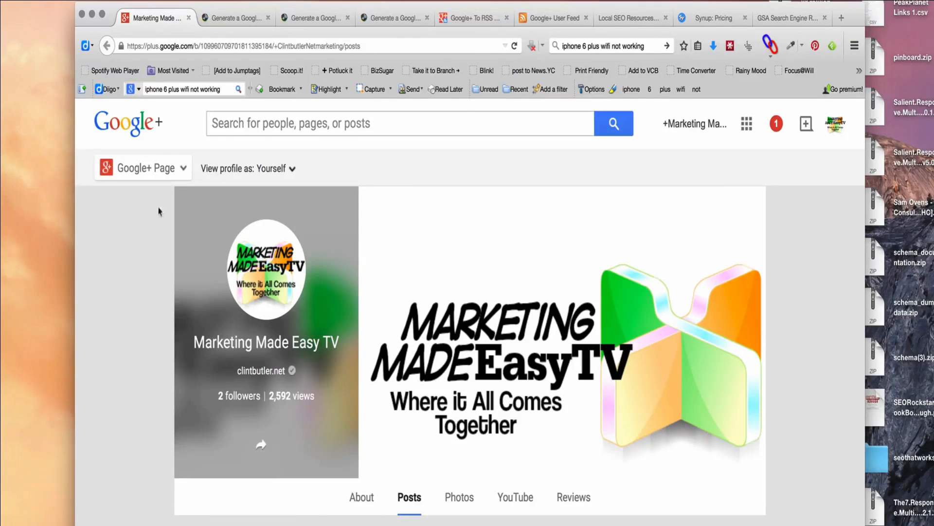
{"action": "mouse_move", "coordinate": [132, 244]}
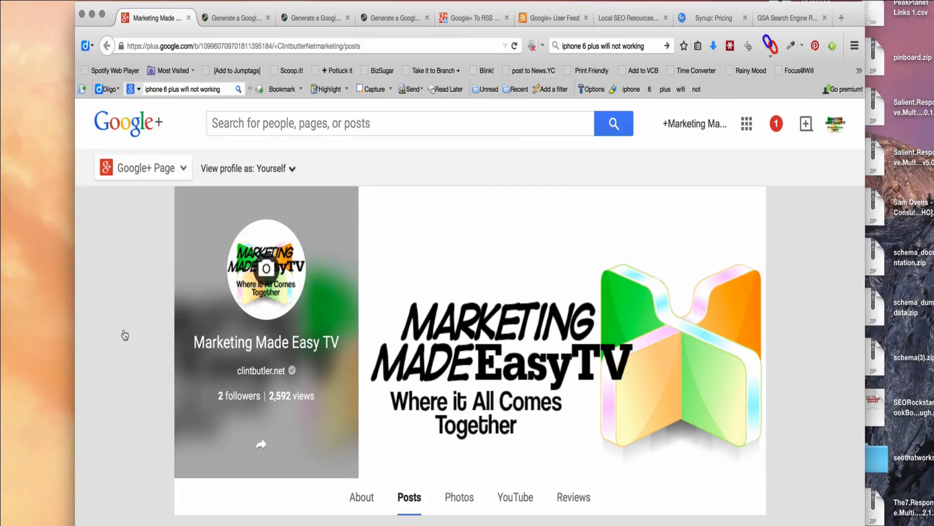
{"action": "mouse_move", "coordinate": [266, 269]}
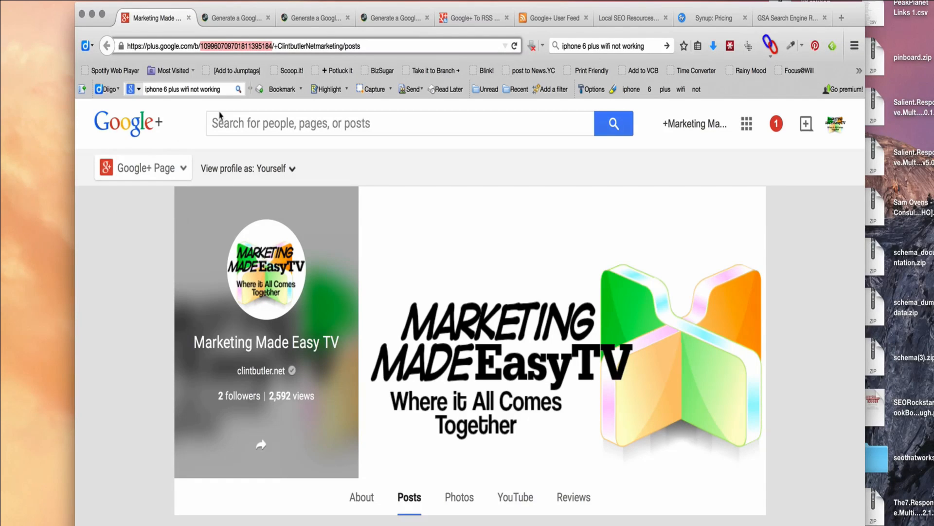
{"action": "mouse_move", "coordinate": [198, 86]}
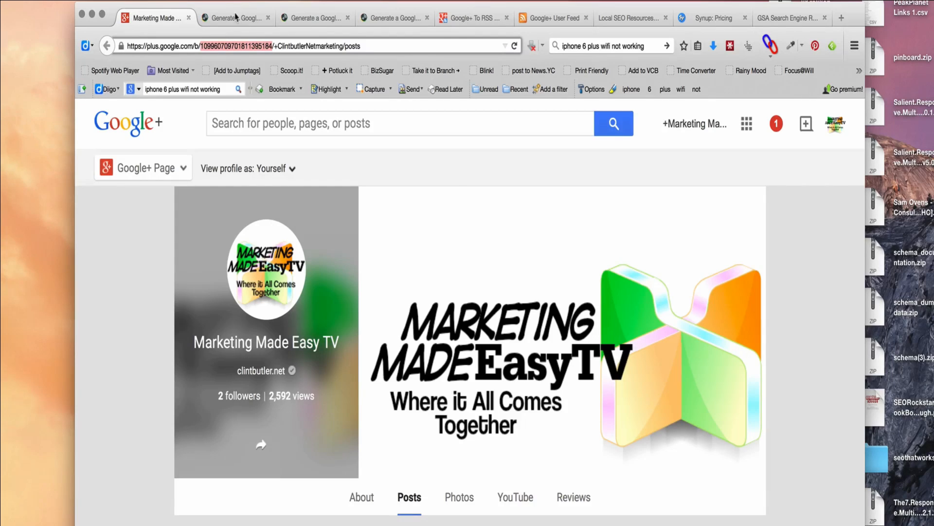
- Bring up the gplusrss.com Google+ to RSS home page in its browser tab
{"action": "left_click", "coordinate": [235, 17]}
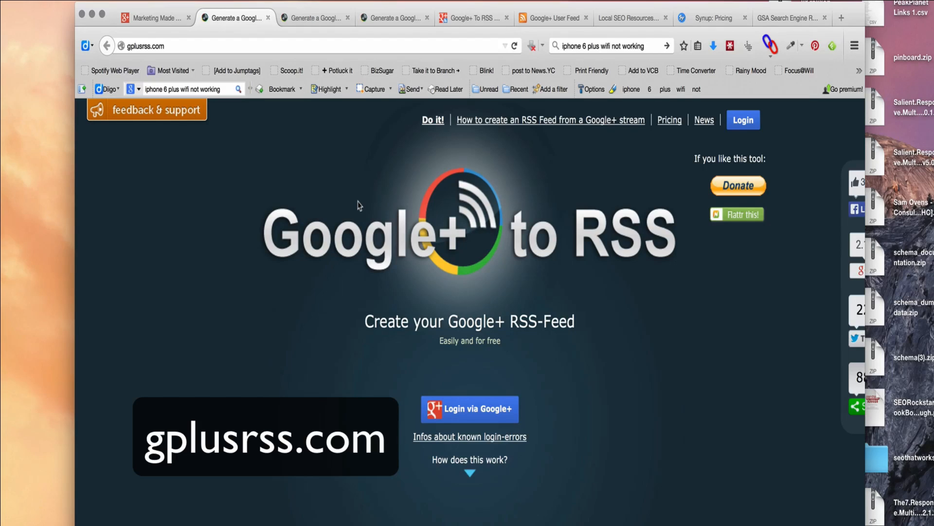
{"action": "mouse_move", "coordinate": [471, 409]}
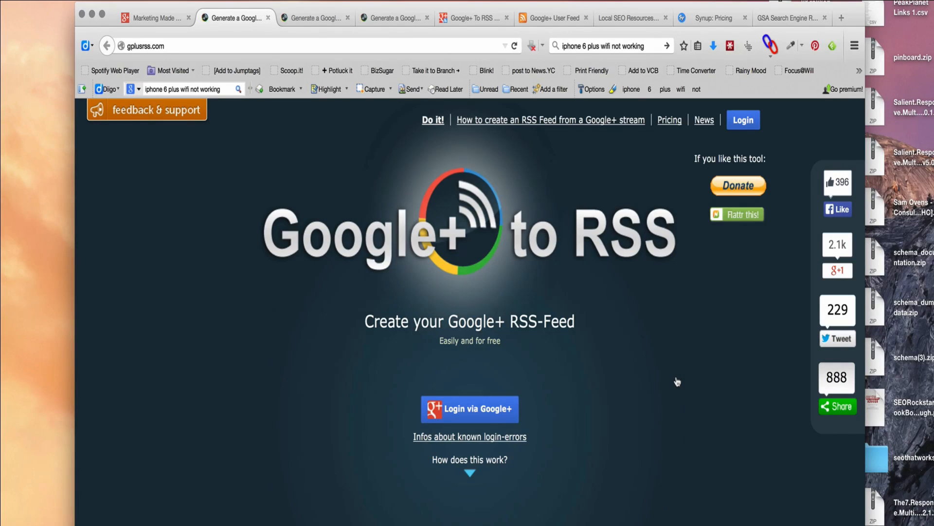
{"action": "mouse_move", "coordinate": [604, 370]}
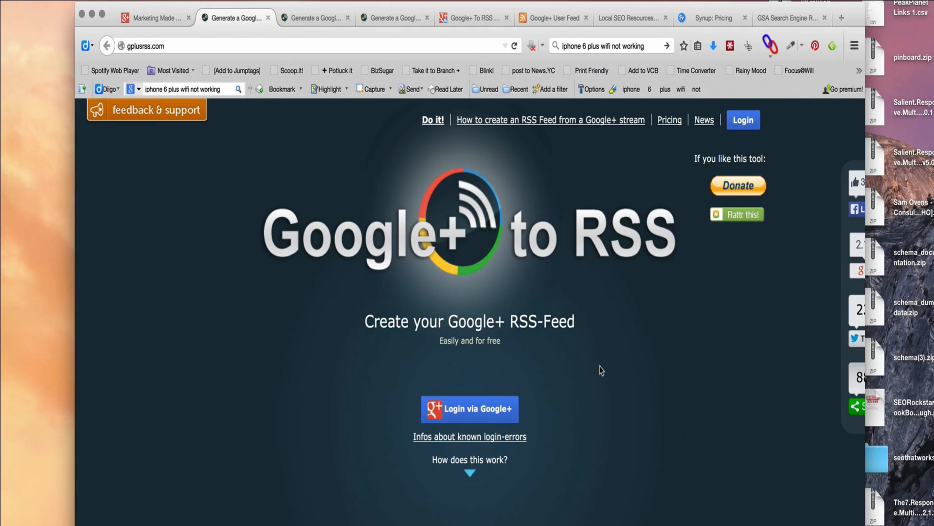
{"action": "mouse_move", "coordinate": [643, 407]}
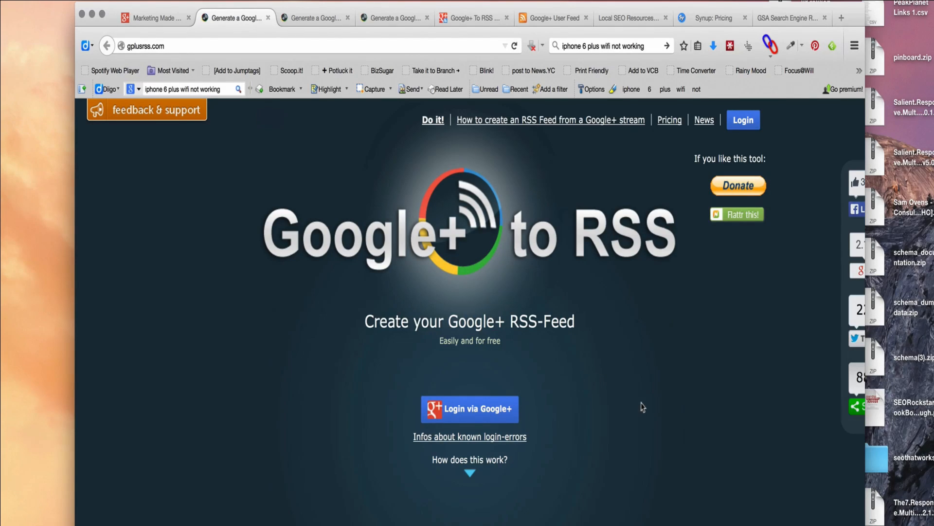
- Read through the gplusrss.com guide on finding a Google+ profile ID and saving a feed
{"action": "left_click", "coordinate": [549, 120]}
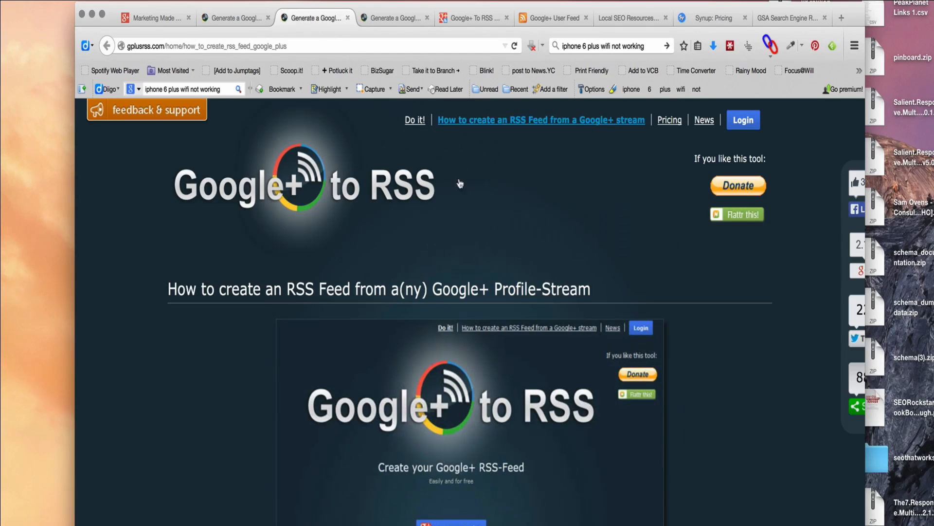
{"action": "scroll", "scroll_direction": "down", "scroll_amount": 3}
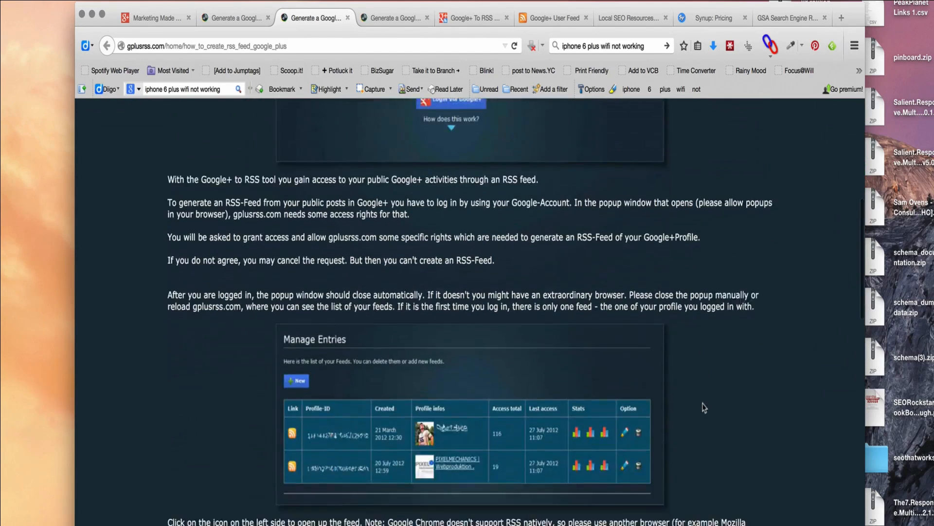
{"action": "scroll", "scroll_direction": "down", "scroll_amount": 3}
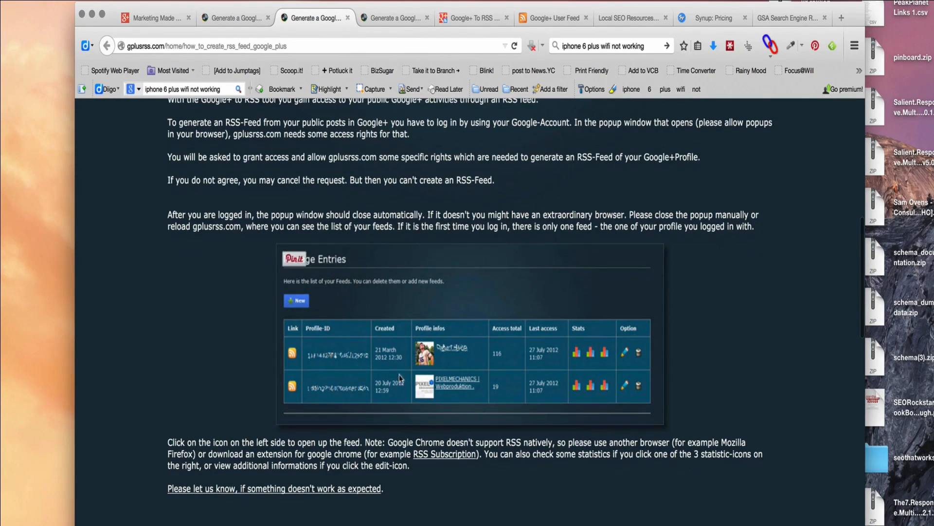
{"action": "scroll", "scroll_direction": "down", "scroll_amount": 3}
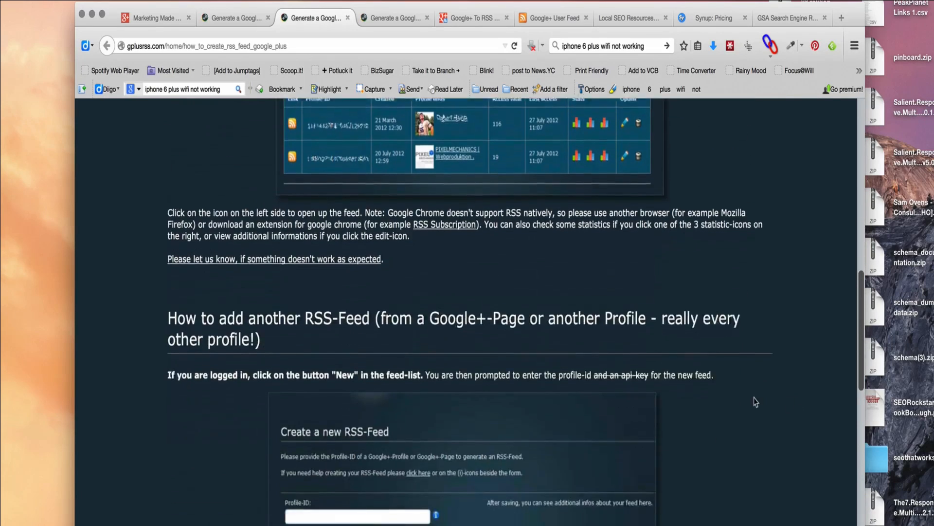
{"action": "scroll", "scroll_direction": "down", "scroll_amount": 3}
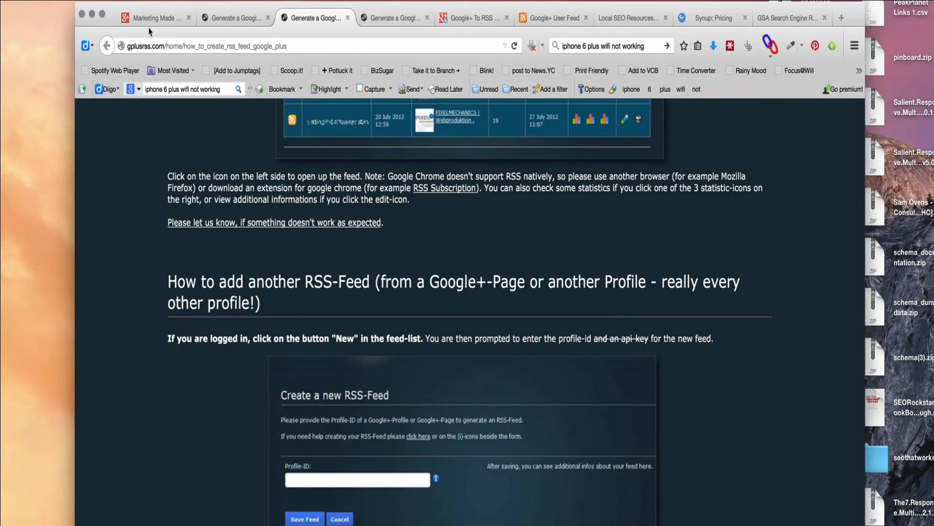
{"action": "mouse_move", "coordinate": [467, 302]}
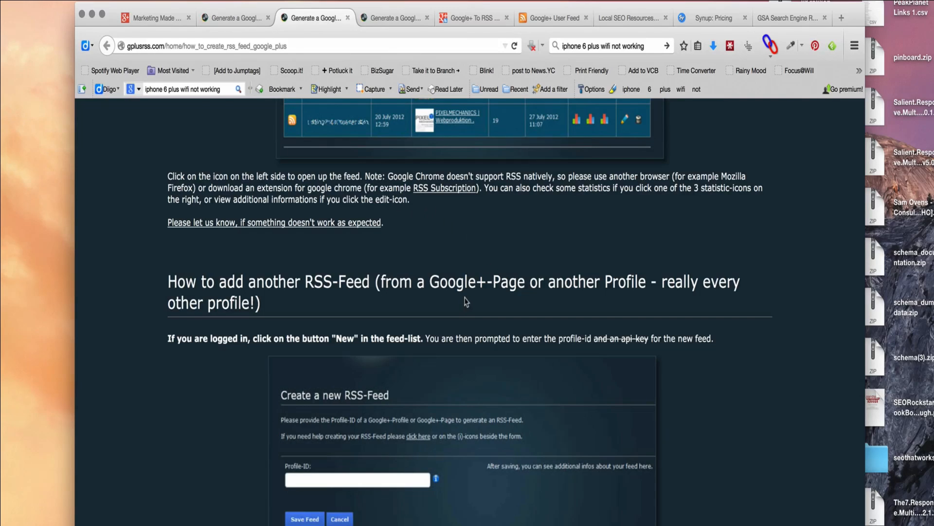
{"action": "mouse_move", "coordinate": [719, 316]}
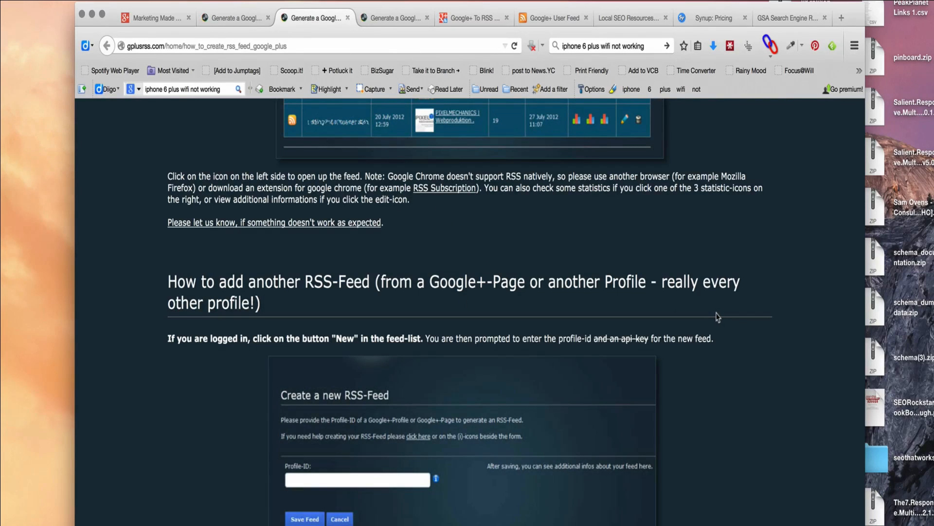
{"action": "scroll", "scroll_direction": "down", "scroll_amount": 3}
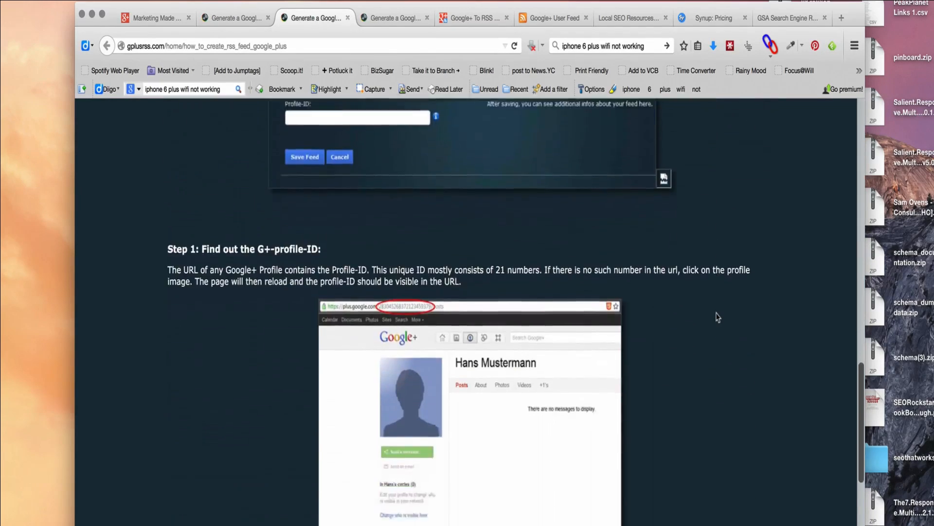
{"action": "scroll", "scroll_direction": "down", "scroll_amount": 3}
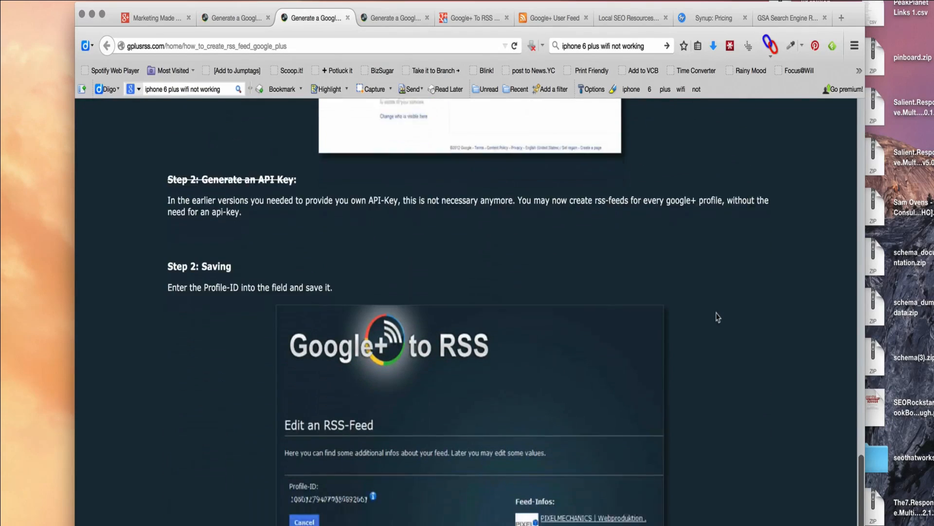
{"action": "scroll", "scroll_direction": "down", "scroll_amount": 3}
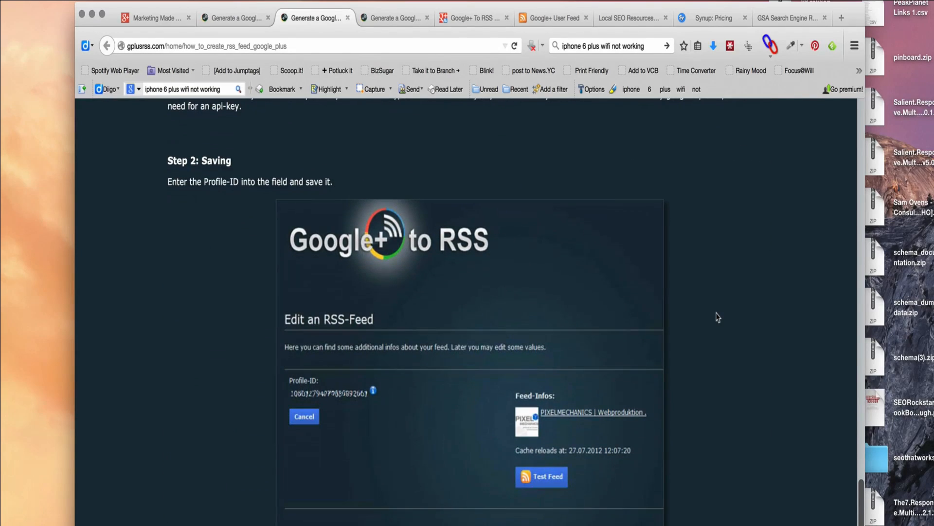
{"action": "mouse_move", "coordinate": [700, 397]}
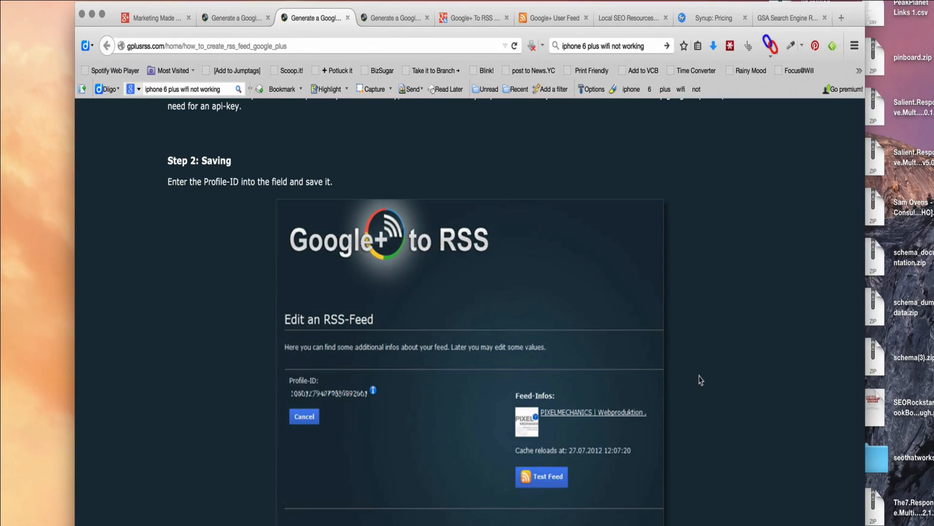
{"action": "scroll", "scroll_direction": "down", "scroll_amount": 3}
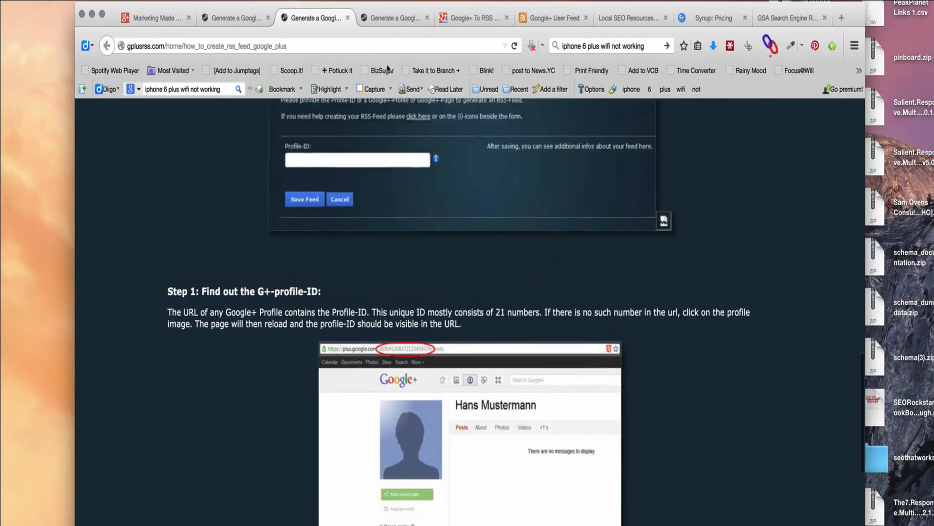
- Show the gplusrss.com Pricing page listing free, basic and advanced plans
{"action": "left_click", "coordinate": [393, 18]}
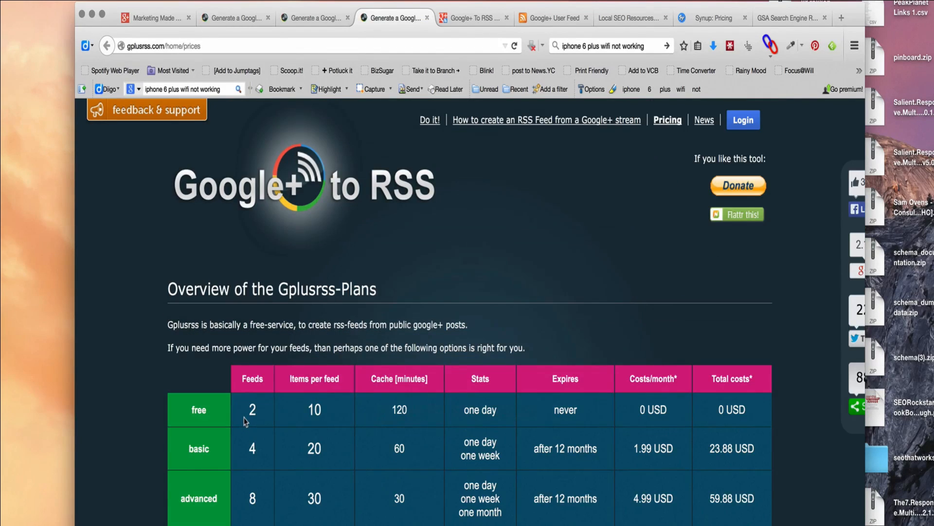
{"action": "mouse_move", "coordinate": [315, 424]}
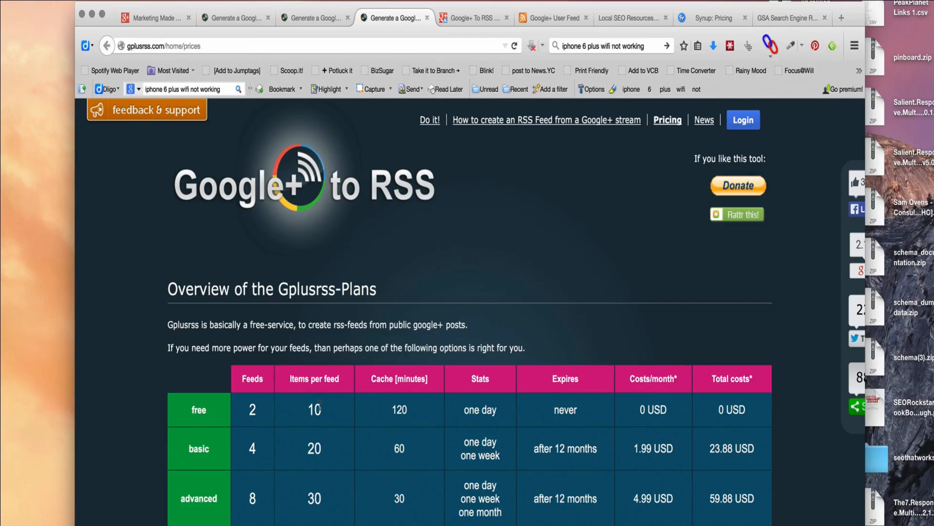
{"action": "mouse_move", "coordinate": [321, 470]}
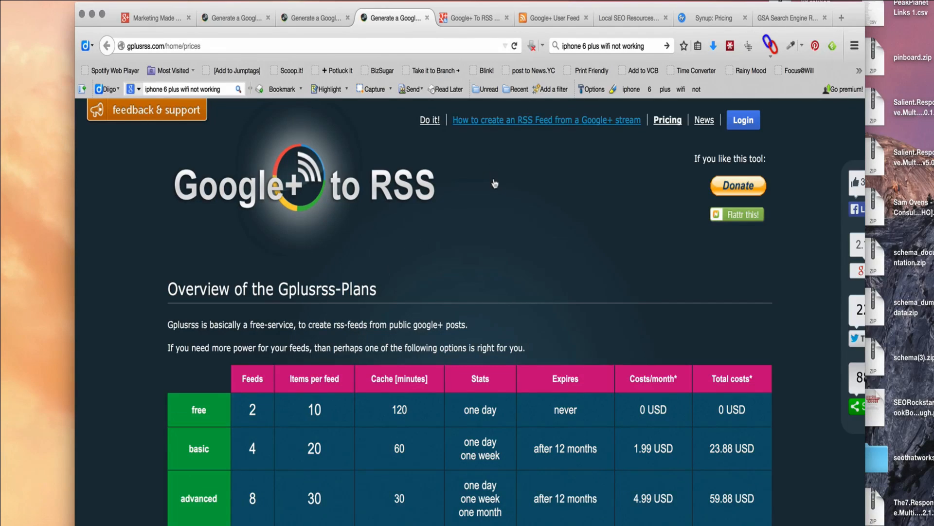
{"action": "mouse_move", "coordinate": [469, 25]}
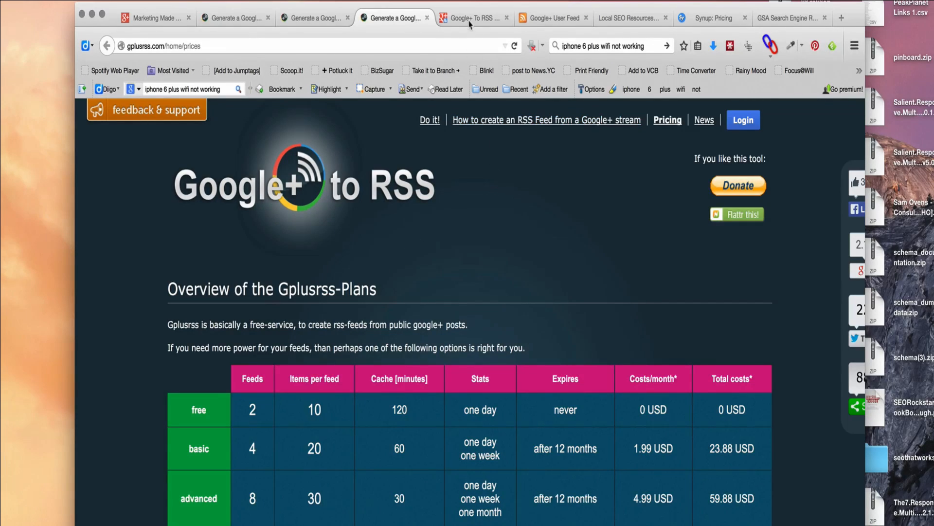
{"action": "left_click", "coordinate": [471, 18]}
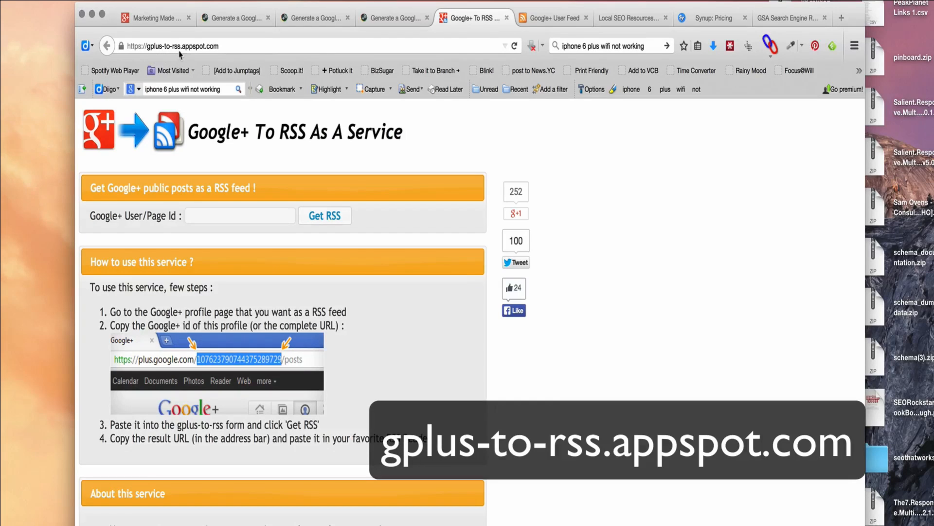
{"action": "mouse_move", "coordinate": [640, 246]}
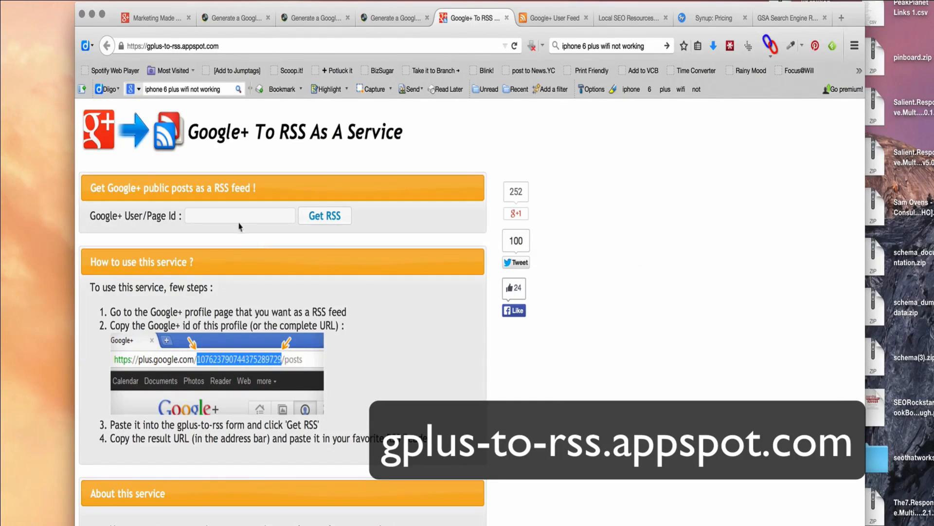
{"action": "left_click", "coordinate": [238, 215]}
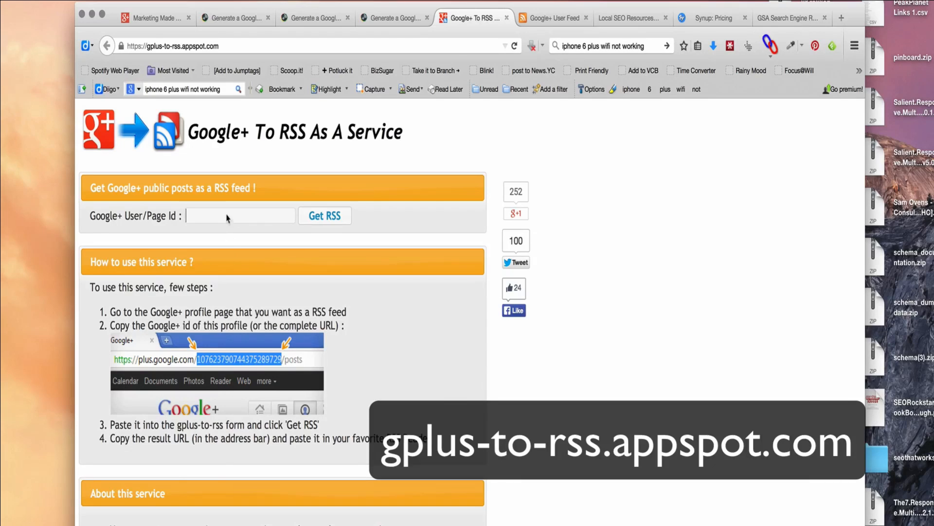
{"action": "type", "text": "109960709701811395184"}
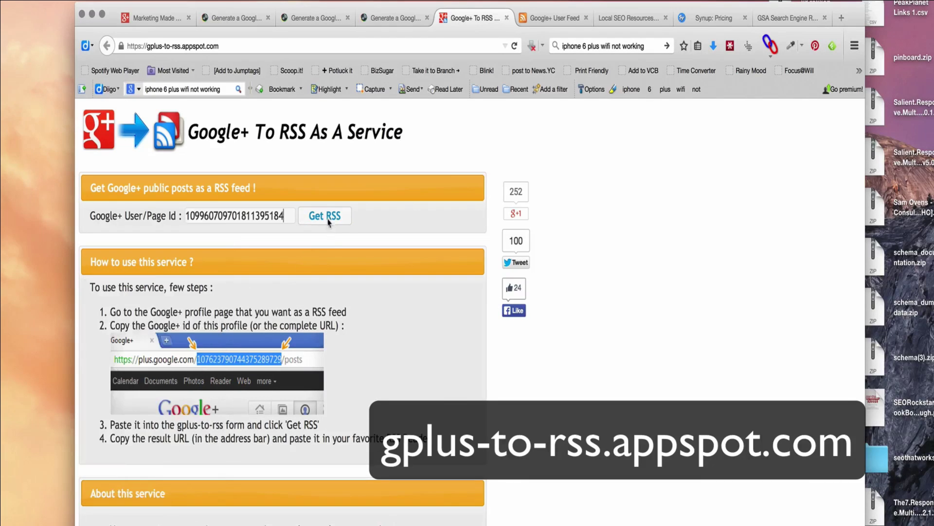
- Generate and browse the Marketing Made Easy TV posts feed, then return to the form
{"action": "left_click", "coordinate": [324, 215]}
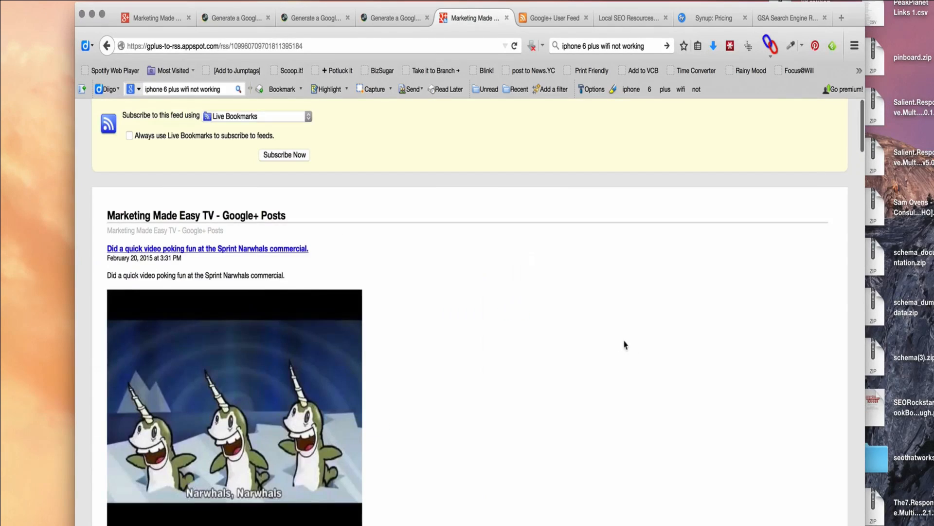
{"action": "scroll", "scroll_direction": "down", "scroll_amount": 3}
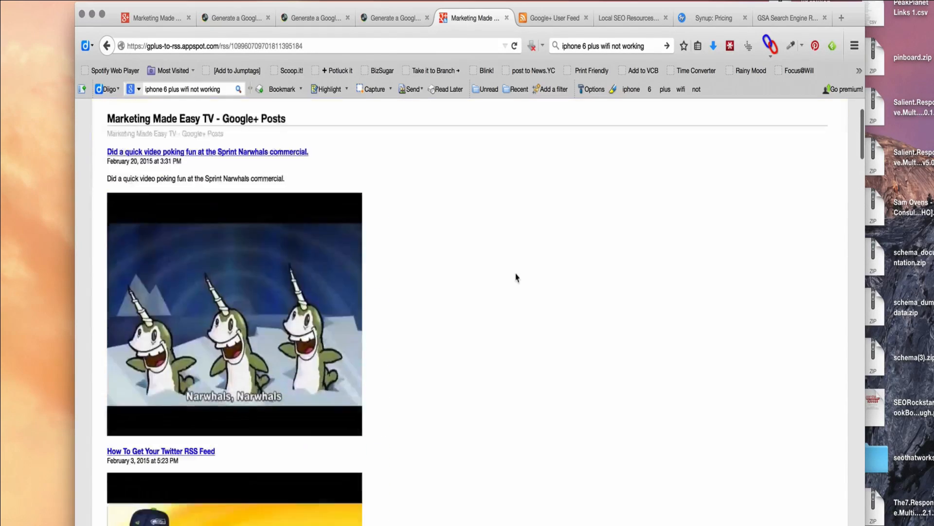
{"action": "scroll", "scroll_direction": "down", "scroll_amount": 3}
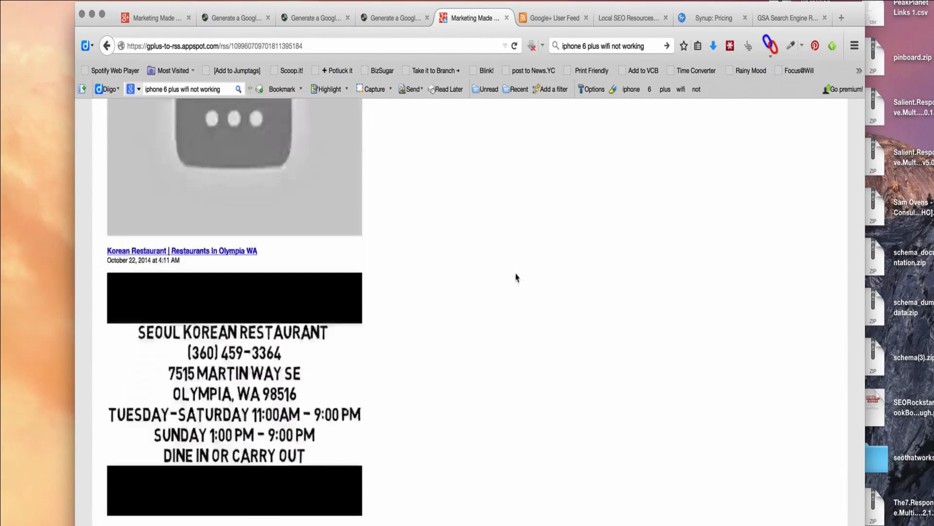
{"action": "scroll", "scroll_direction": "up", "scroll_amount": 3}
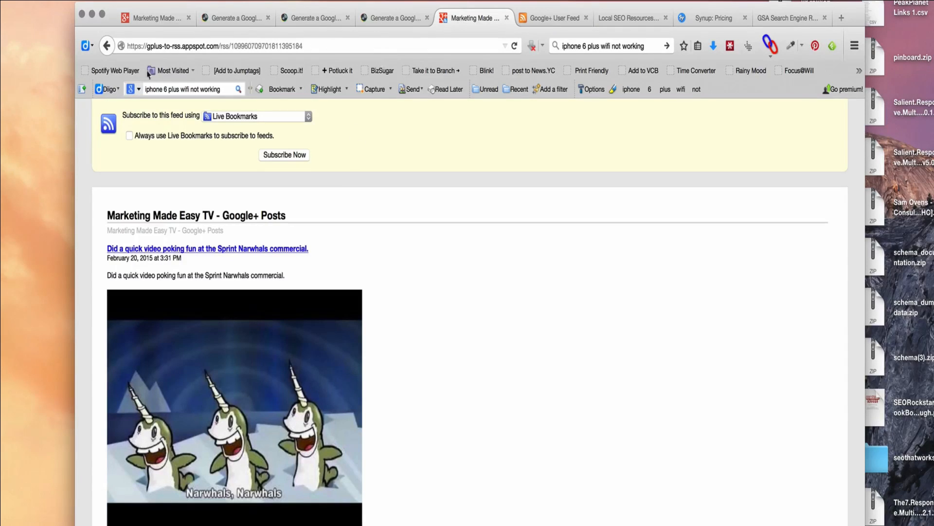
{"action": "mouse_move", "coordinate": [148, 53]}
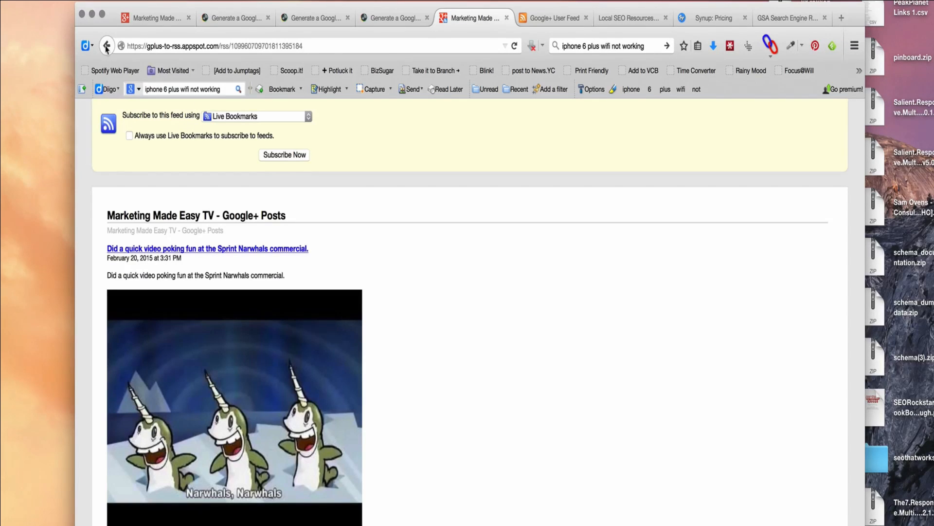
{"action": "left_click", "coordinate": [107, 46]}
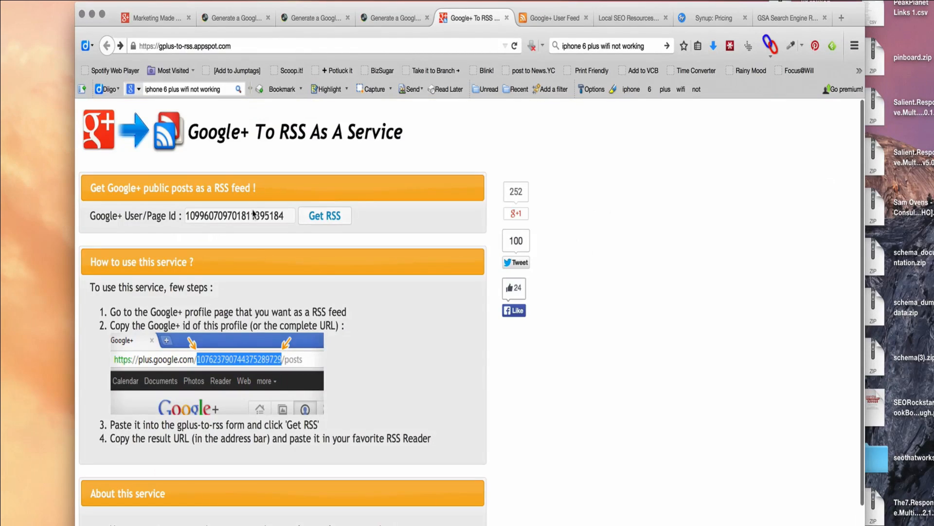
{"action": "mouse_move", "coordinate": [633, 193]}
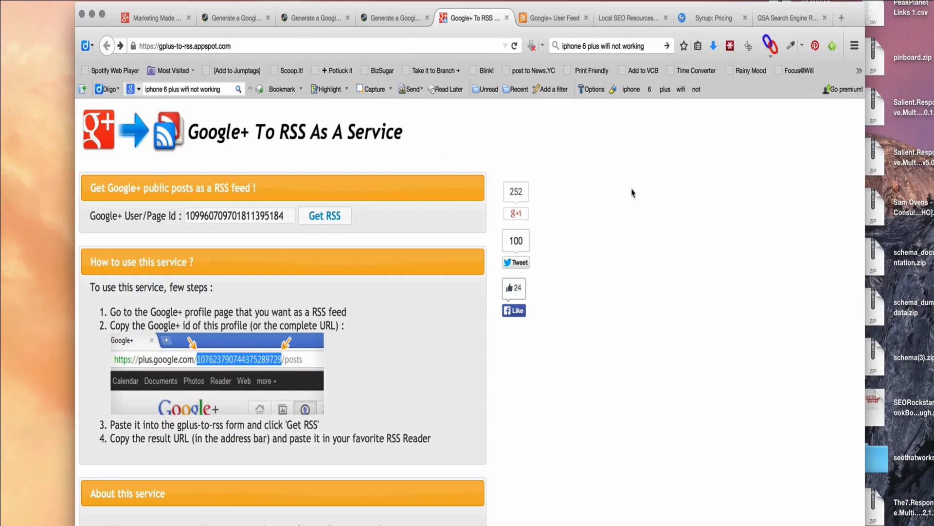
{"action": "left_click", "coordinate": [553, 17]}
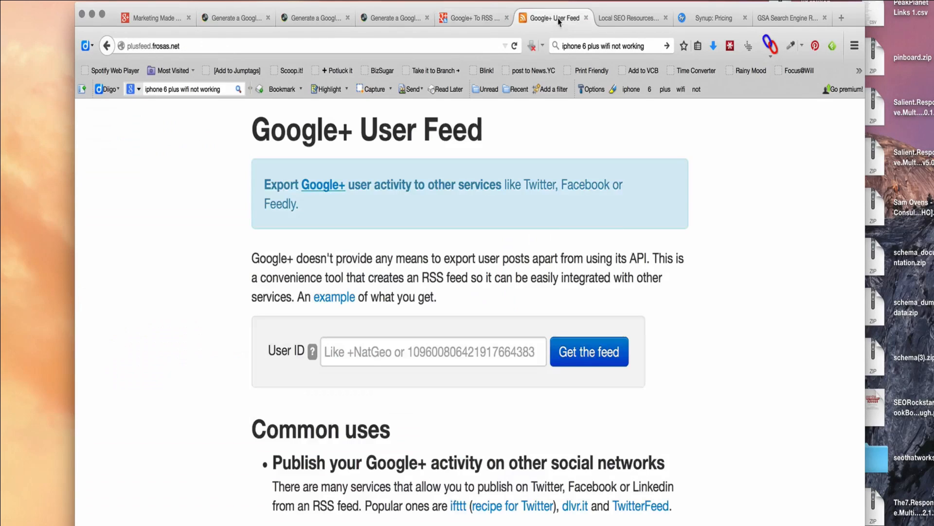
{"action": "mouse_move", "coordinate": [203, 172]}
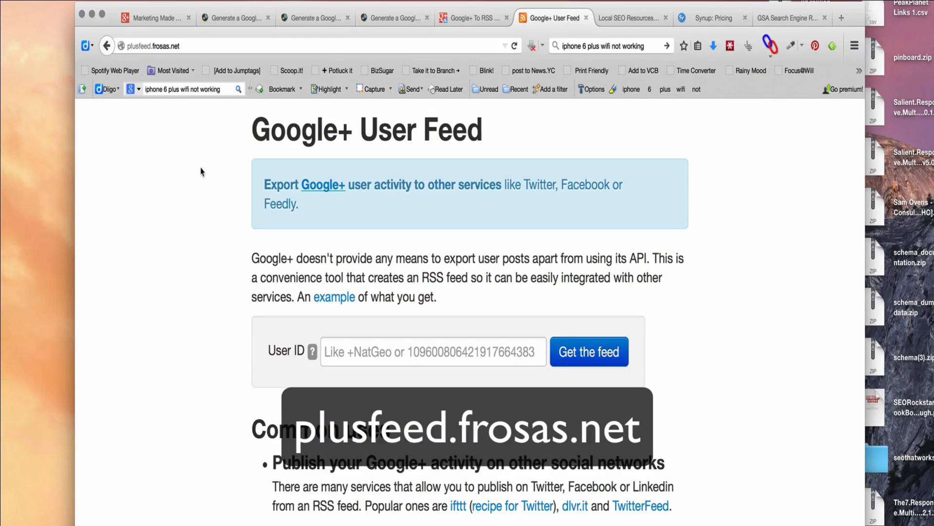
{"action": "mouse_move", "coordinate": [195, 171]}
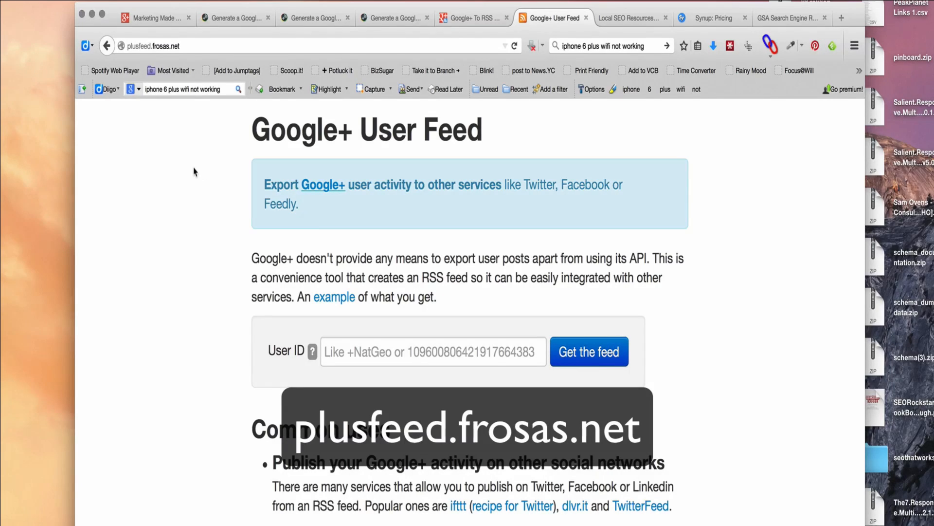
{"action": "right_click", "coordinate": [432, 351]}
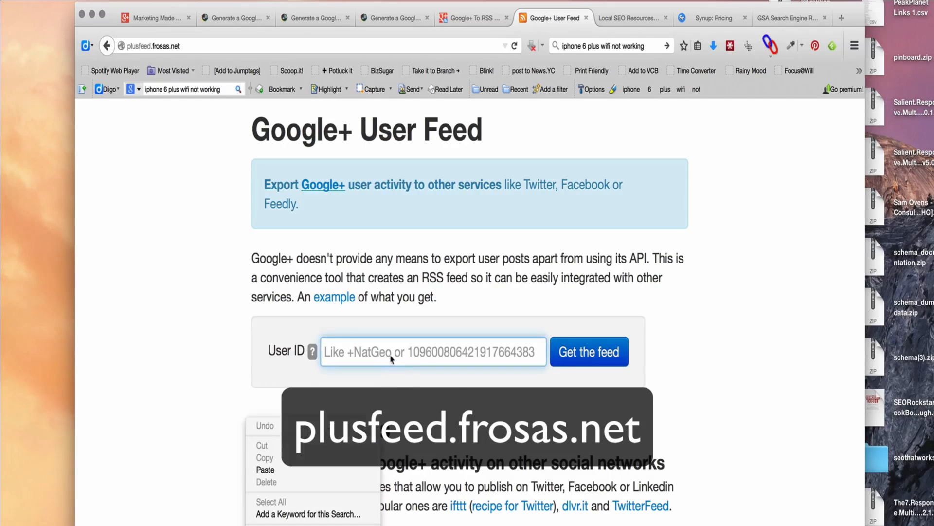
{"action": "left_click", "coordinate": [265, 469]}
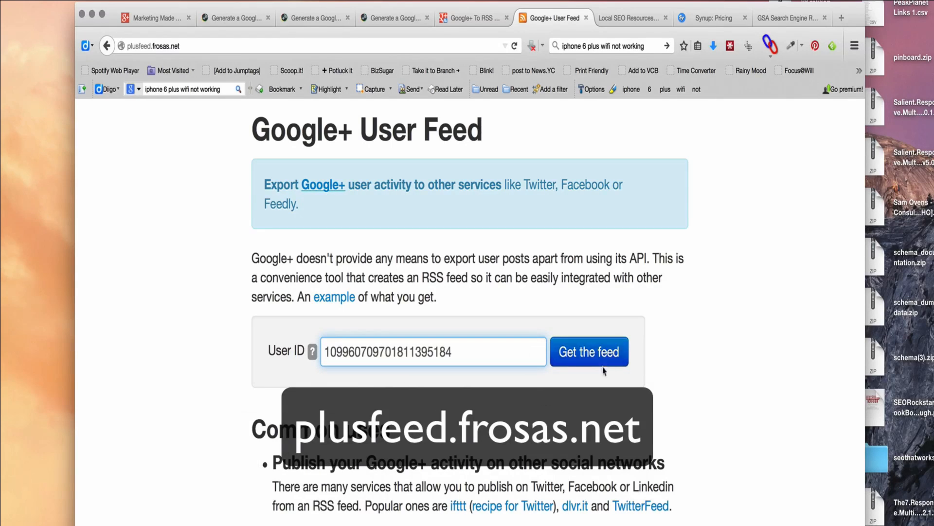
- Get the page's feed, review its unformatted raw text, and return to the Google+ User Feed form
{"action": "left_click", "coordinate": [589, 351]}
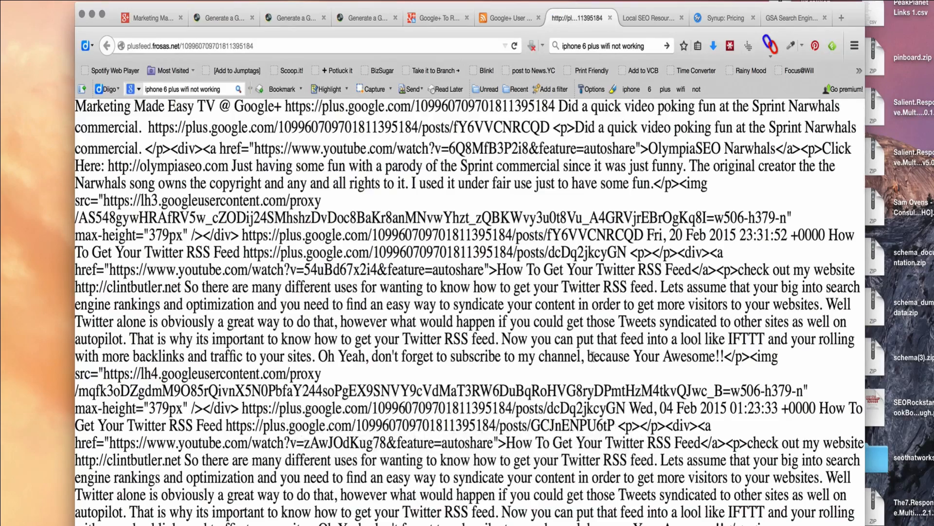
{"action": "scroll", "scroll_direction": "down", "scroll_amount": 3}
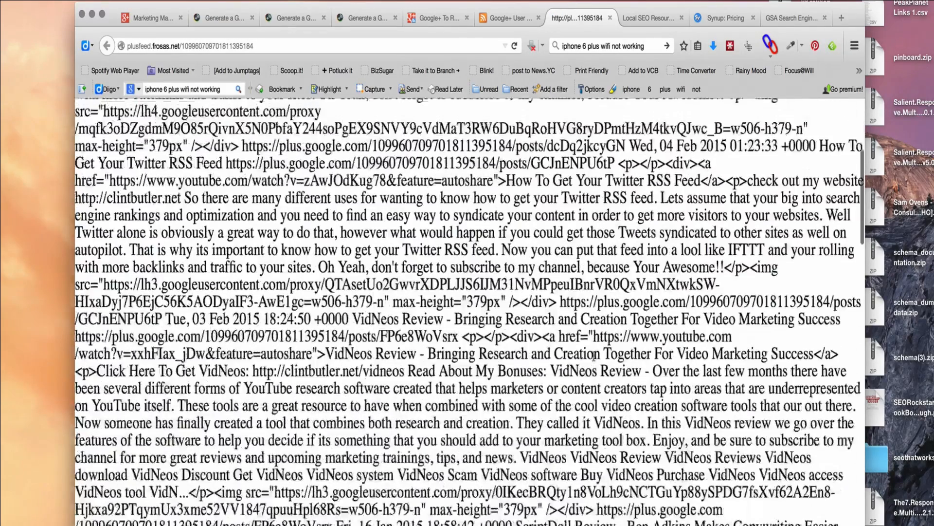
{"action": "scroll", "scroll_direction": "down", "scroll_amount": 3}
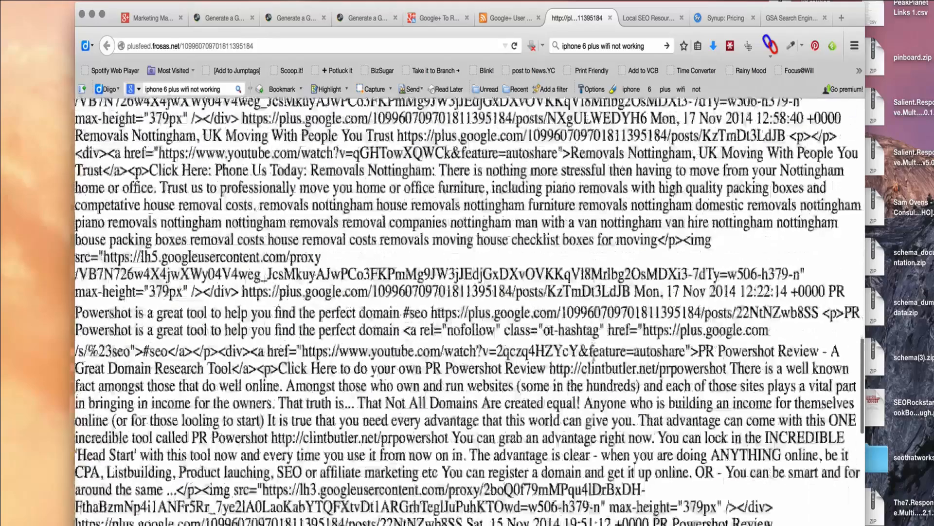
{"action": "left_click", "coordinate": [508, 18]}
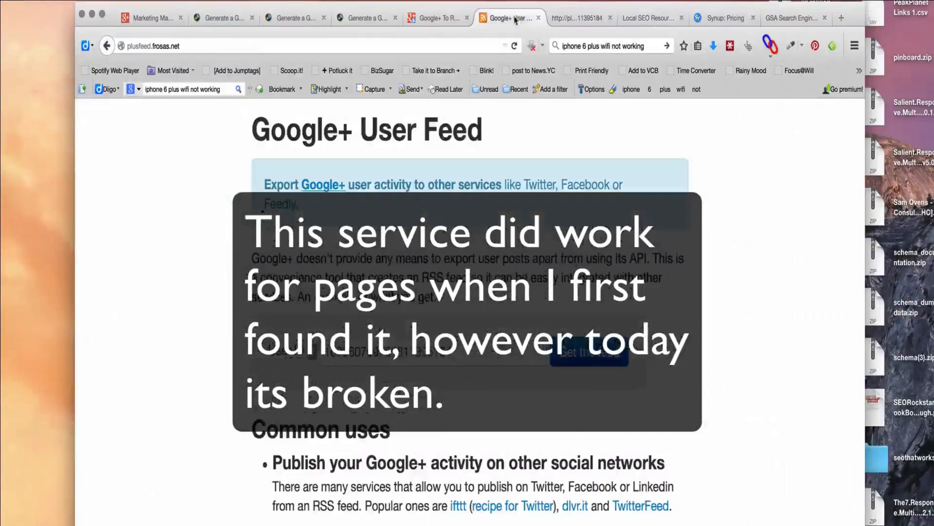
{"action": "scroll", "scroll_direction": "down", "scroll_amount": 3}
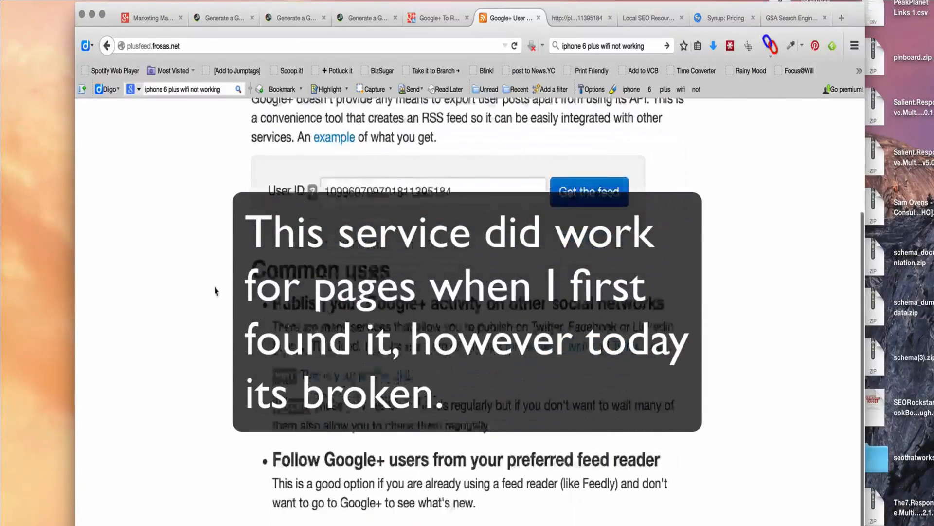
{"action": "scroll", "scroll_direction": "down", "scroll_amount": 3}
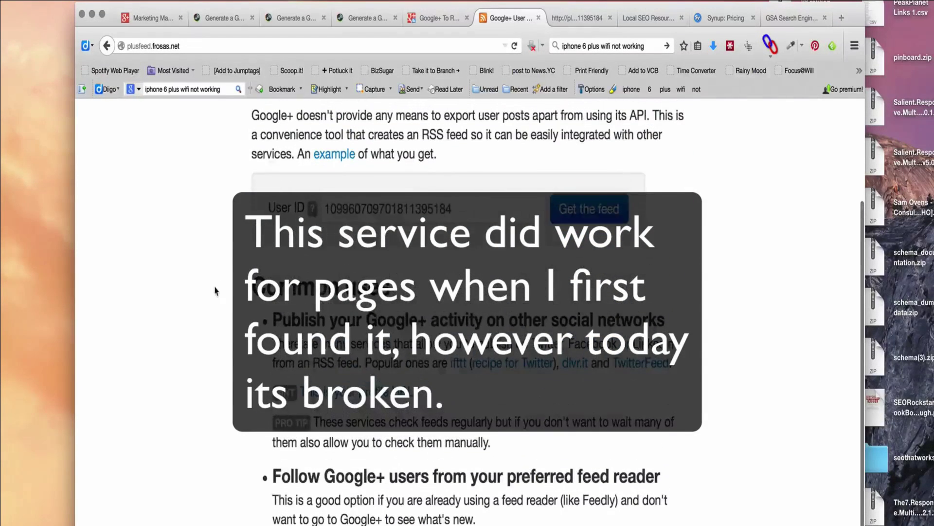
{"action": "scroll", "scroll_direction": "down", "scroll_amount": 3}
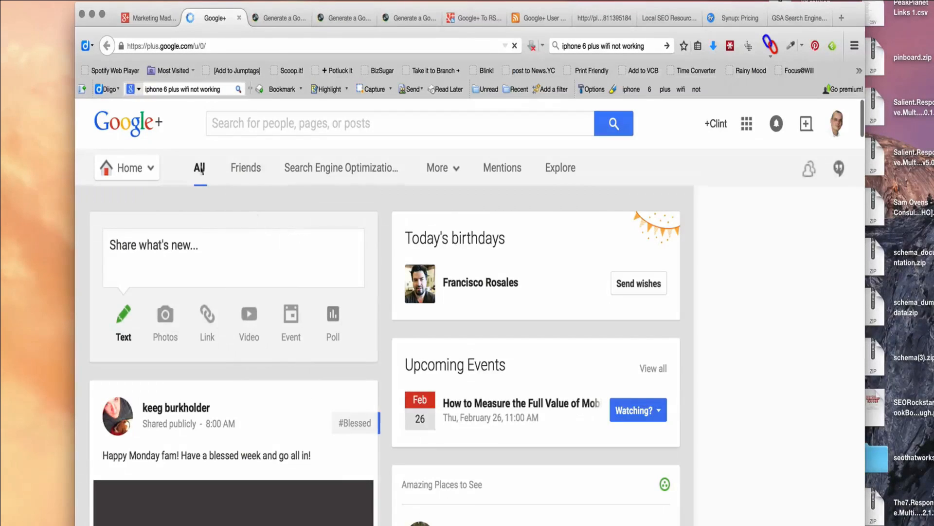
- Open Clint Butler's personal Google+ profile posts page from the home stream
{"action": "left_click", "coordinate": [838, 168]}
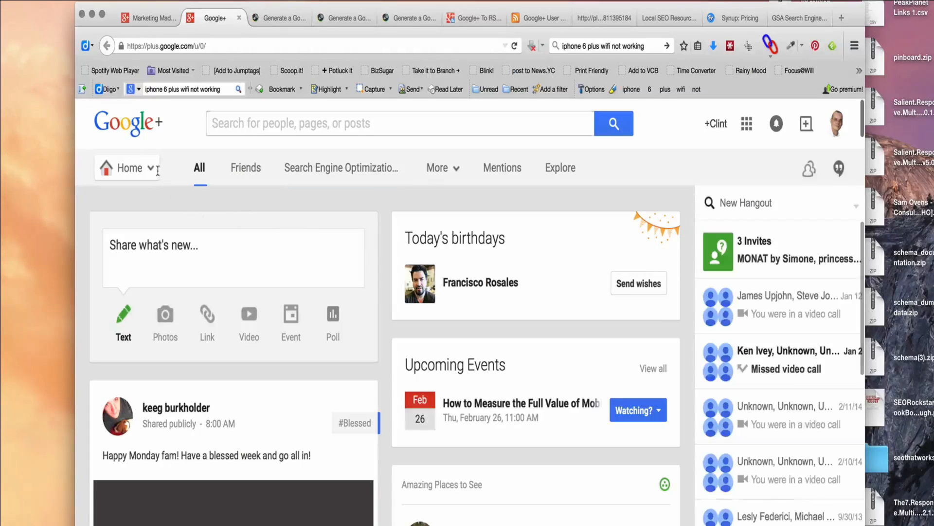
{"action": "left_click", "coordinate": [342, 168]}
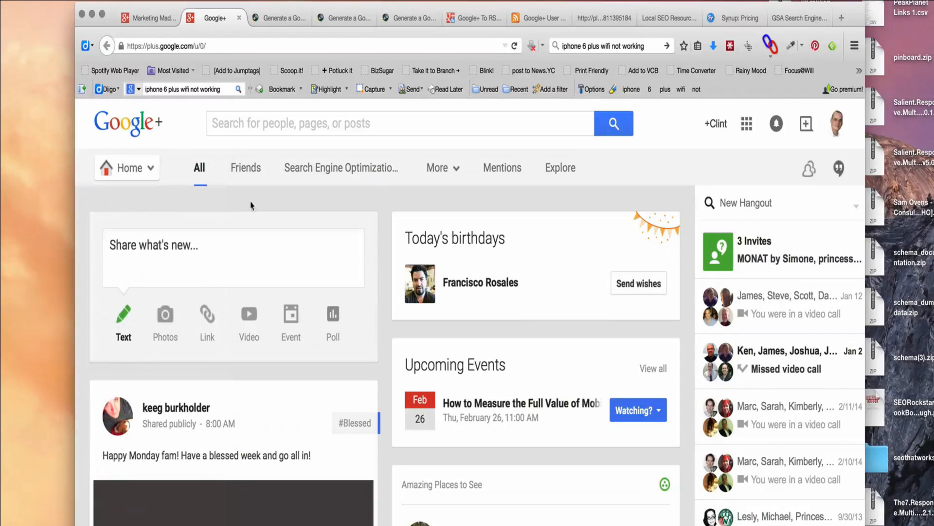
{"action": "mouse_move", "coordinate": [526, 193]}
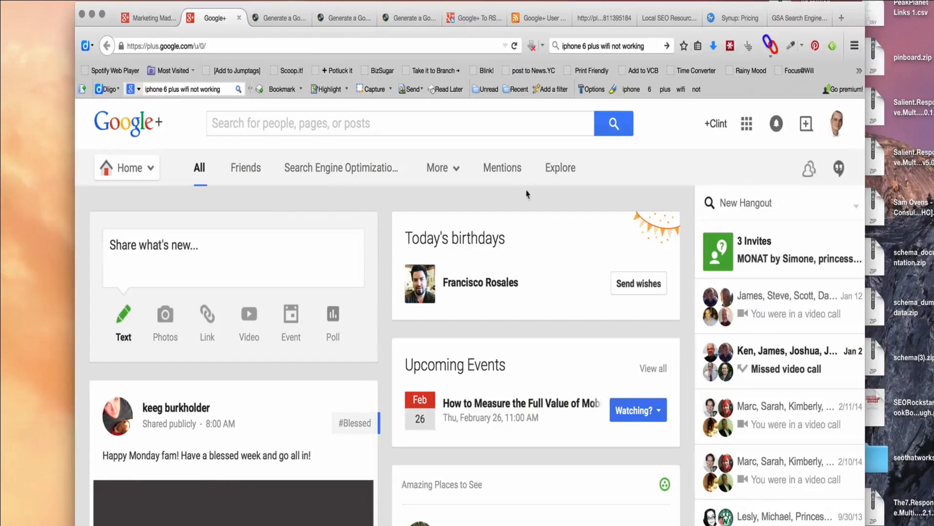
{"action": "mouse_move", "coordinate": [437, 216]}
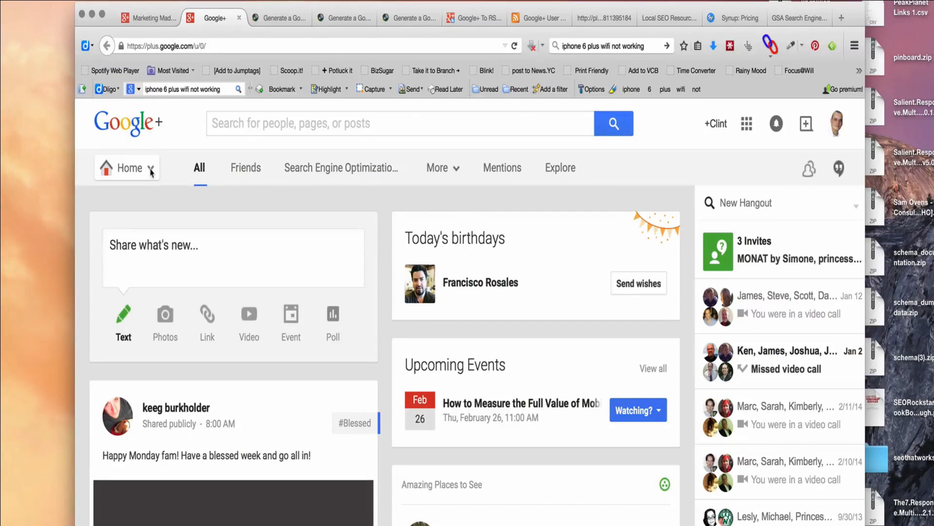
{"action": "mouse_move", "coordinate": [660, 225]}
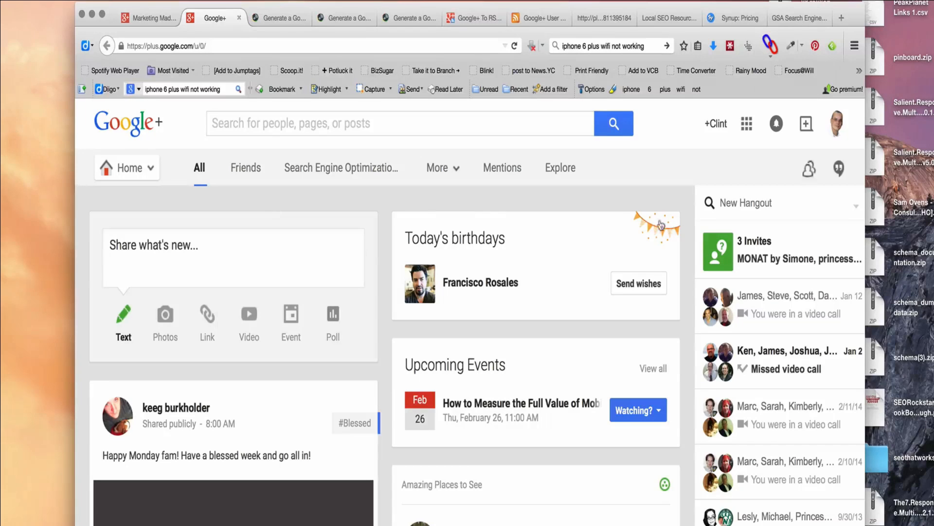
{"action": "left_click", "coordinate": [837, 124]}
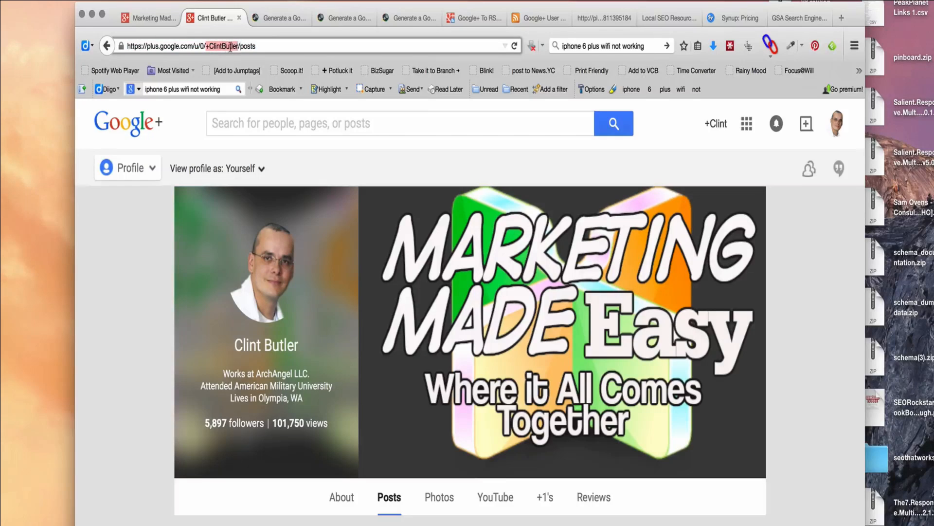
{"action": "mouse_move", "coordinate": [118, 161]}
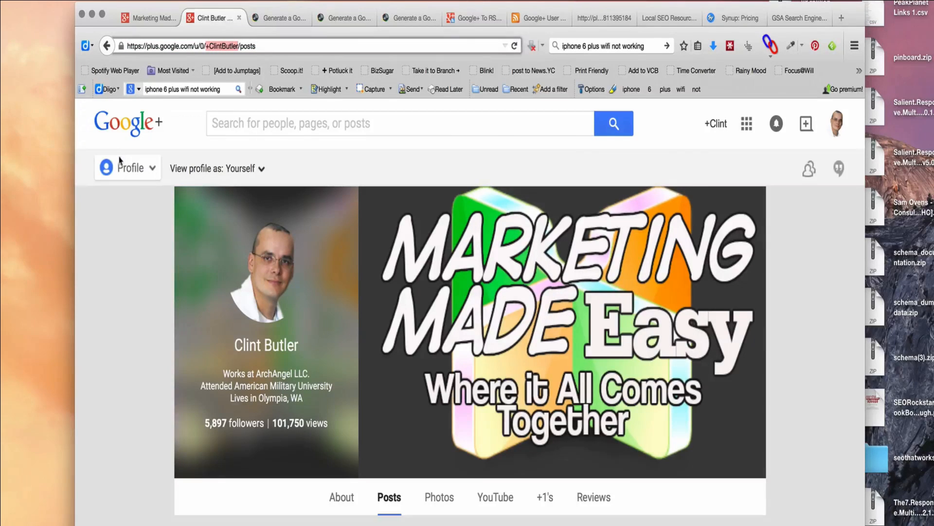
- Paste the profile's vanity ID over the old one and get the Clint Butler @ Google+ feed
{"action": "left_click", "coordinate": [537, 17]}
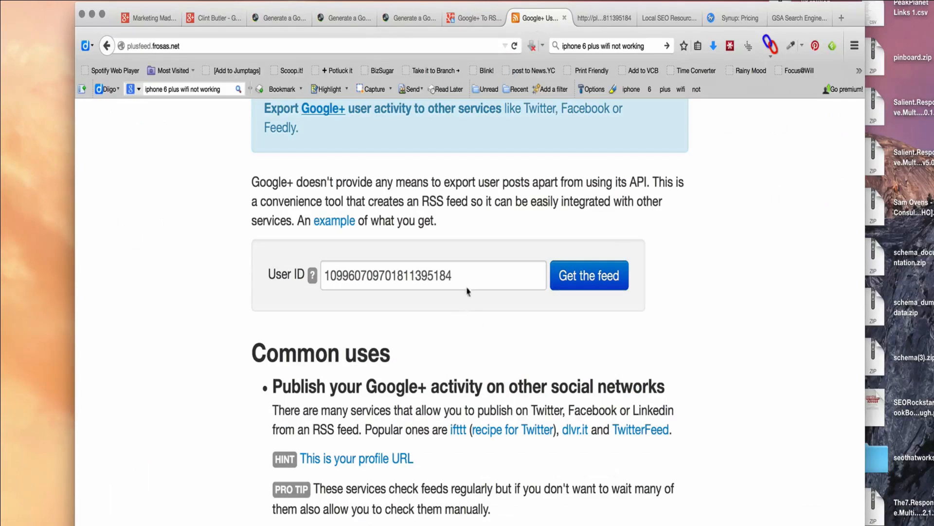
{"action": "right_click", "coordinate": [432, 274]}
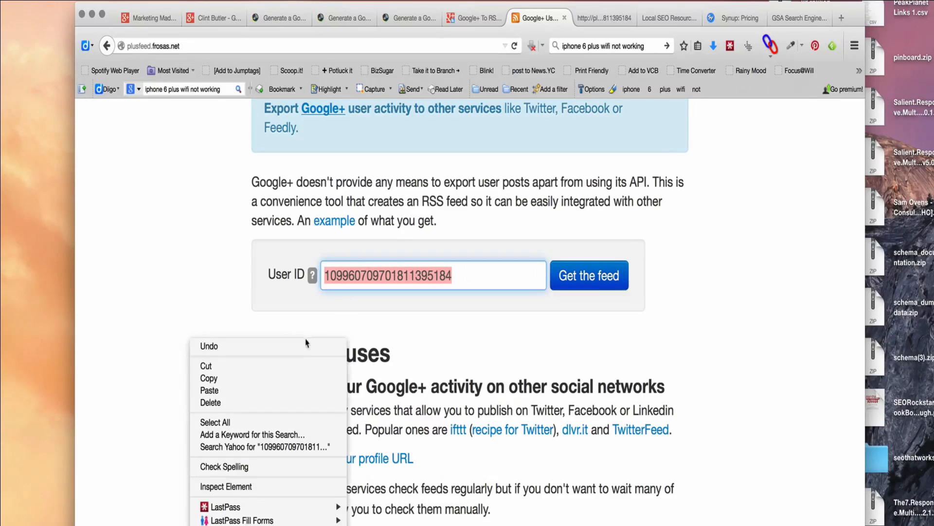
{"action": "left_click", "coordinate": [589, 275]}
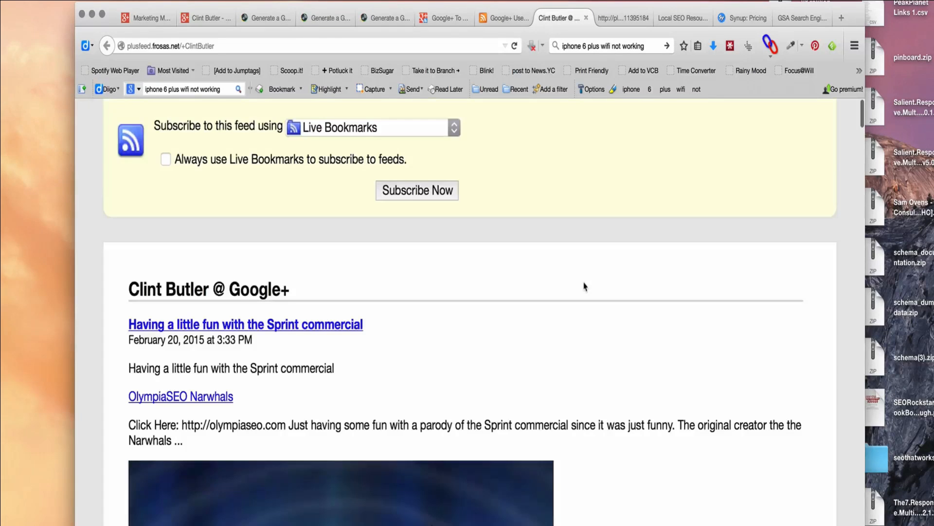
{"action": "mouse_move", "coordinate": [630, 201]}
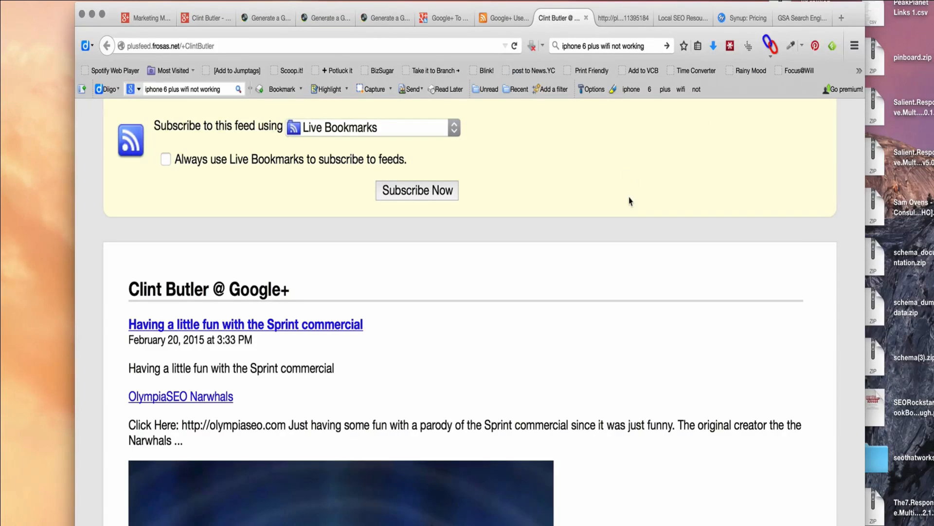
{"action": "mouse_move", "coordinate": [563, 145]}
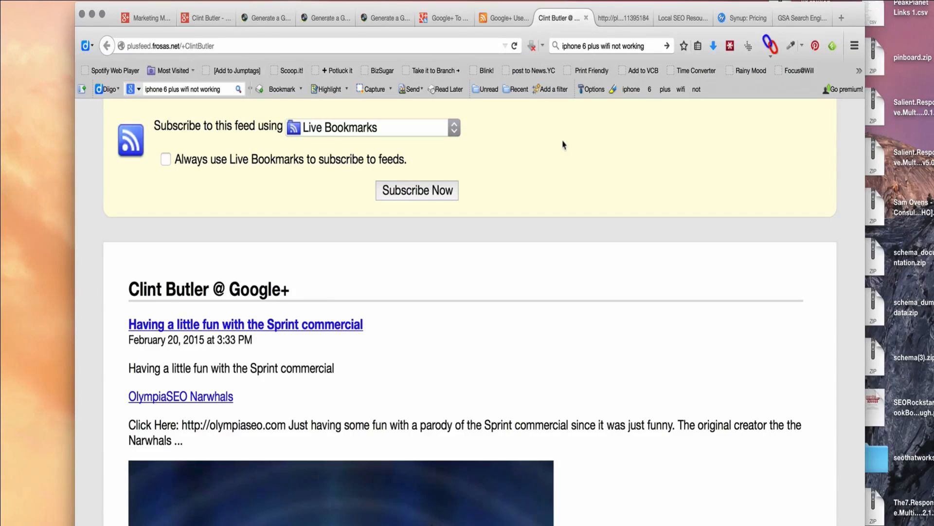
{"action": "left_click", "coordinate": [621, 18]}
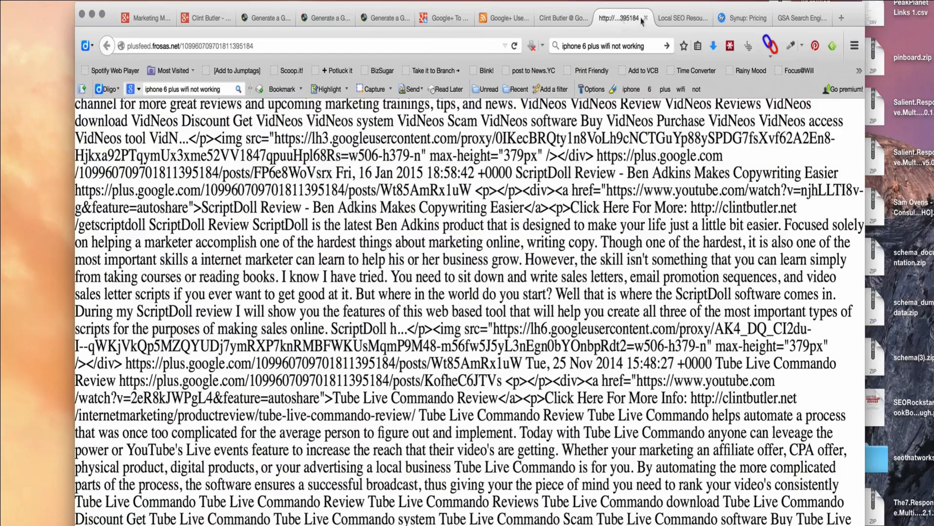
- Compare the formatted profile feed with the page's raw output, then return to Marketing Made Easy TV
{"action": "left_click", "coordinate": [561, 18]}
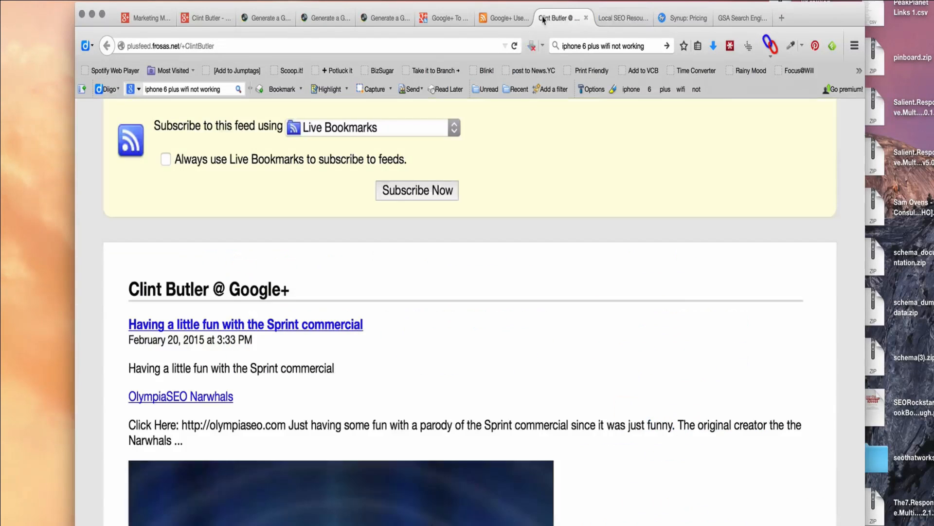
{"action": "scroll", "scroll_direction": "down", "scroll_amount": 3}
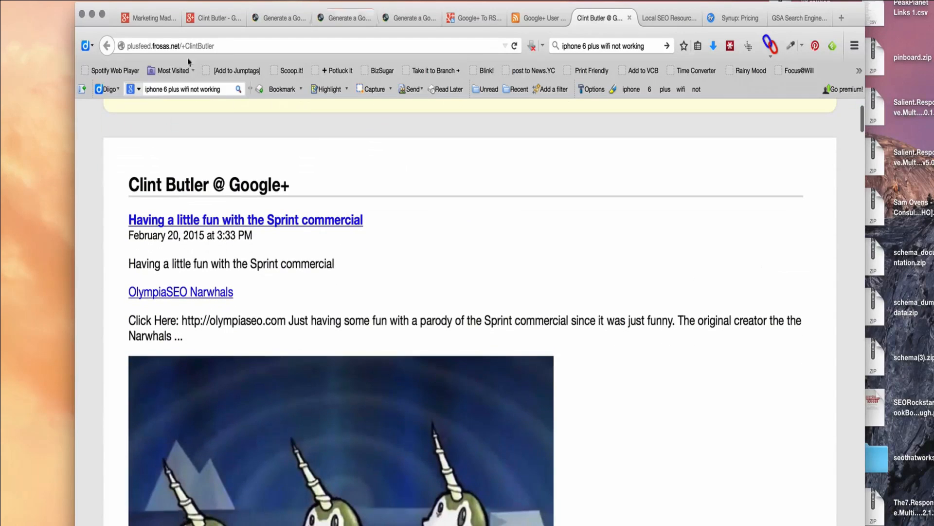
{"action": "left_click", "coordinate": [148, 18]}
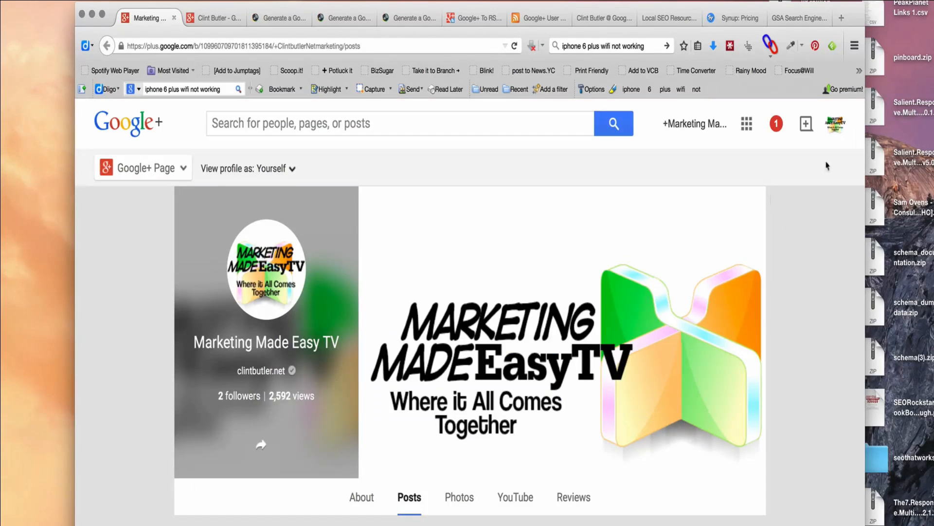
- Switch the Google+ account to act as the Social Media Marketing Reporter page and open it
{"action": "left_click", "coordinate": [835, 124]}
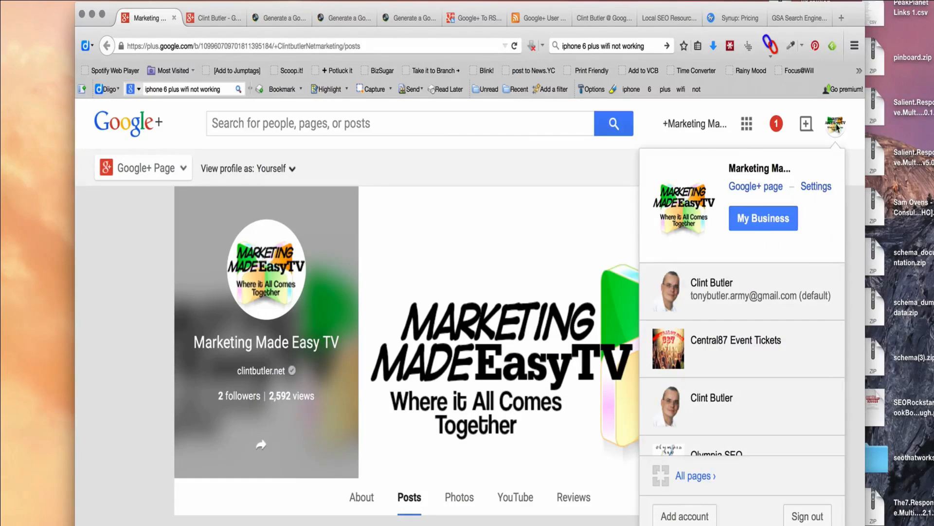
{"action": "scroll", "scroll_direction": "down", "scroll_amount": 3}
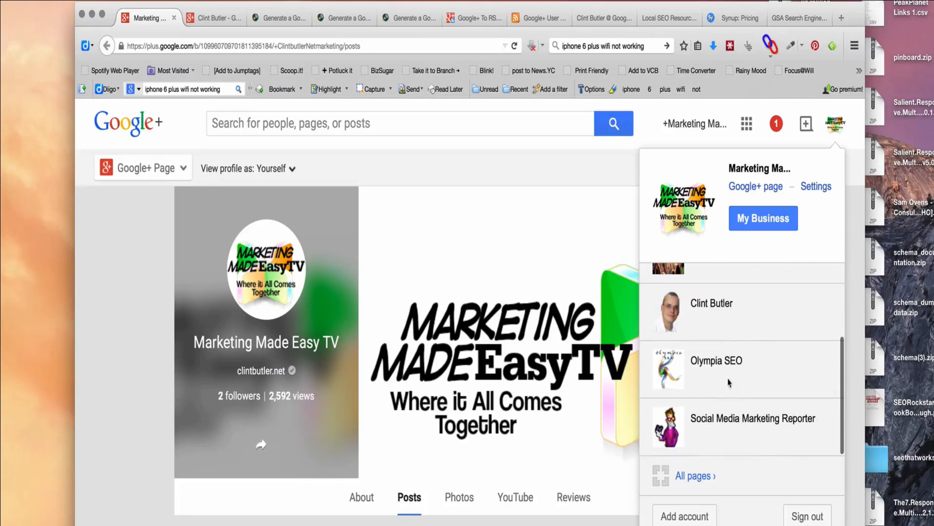
{"action": "mouse_move", "coordinate": [714, 436]}
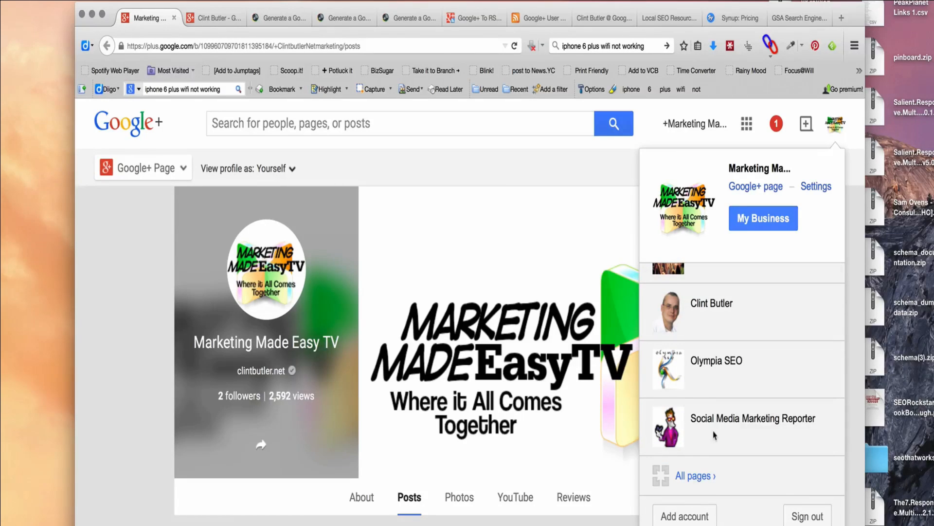
{"action": "left_click", "coordinate": [753, 418]}
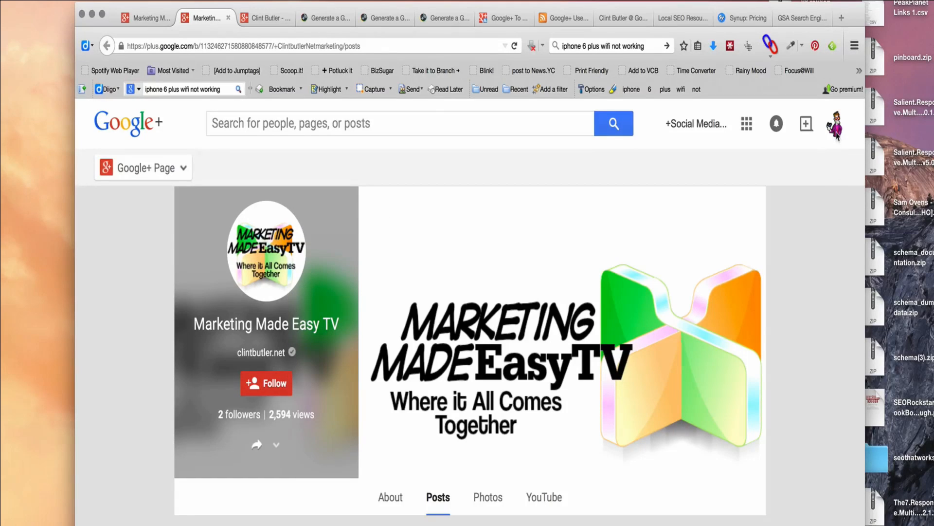
{"action": "mouse_move", "coordinate": [201, 177]}
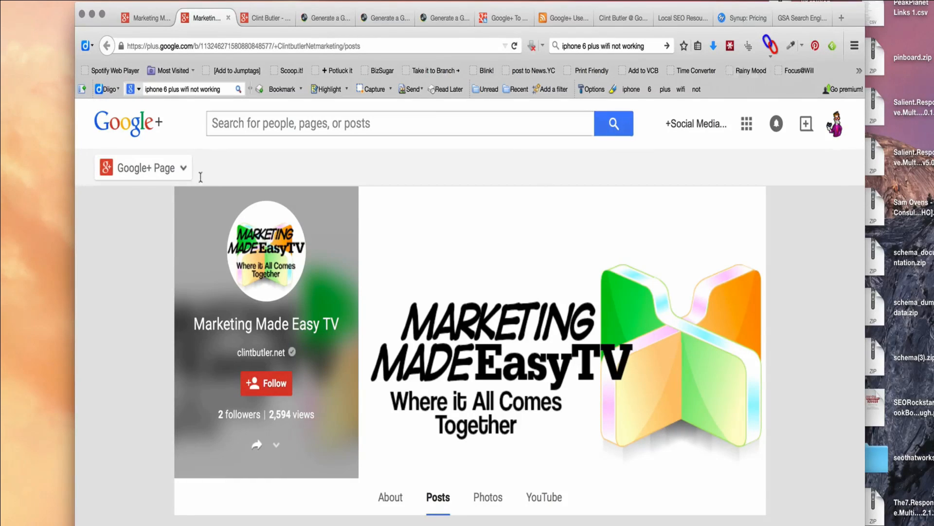
{"action": "left_click", "coordinate": [835, 123]}
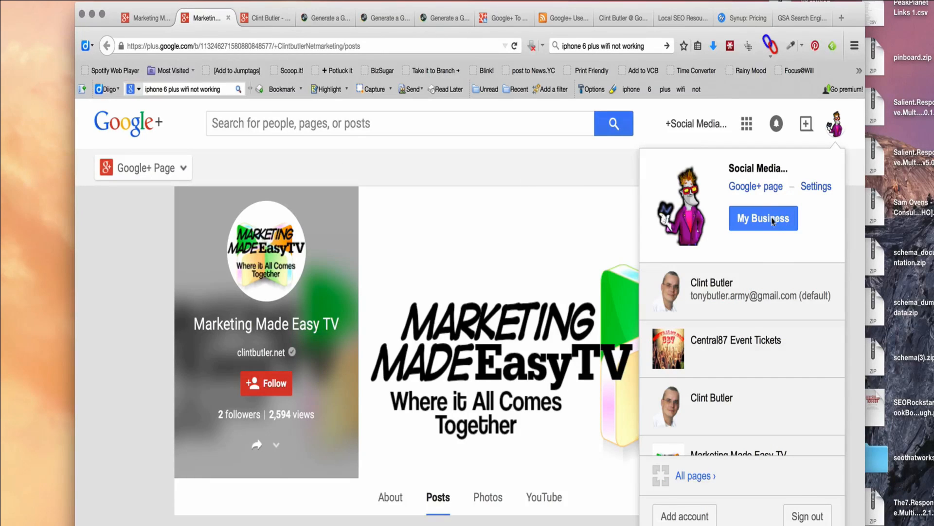
{"action": "left_click", "coordinate": [763, 218]}
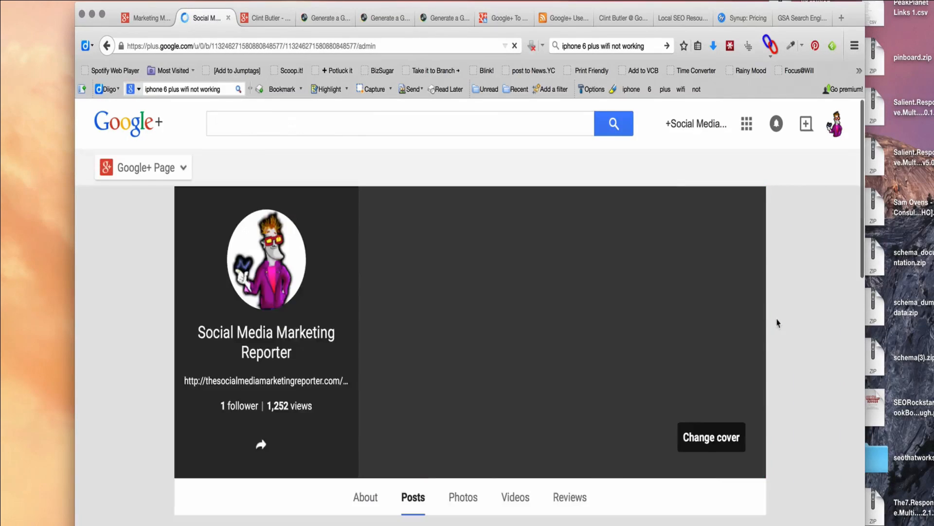
- Copy the page's numeric ID from its posts URL and close the Clint Butler plusfeed result
{"action": "left_click", "coordinate": [413, 497]}
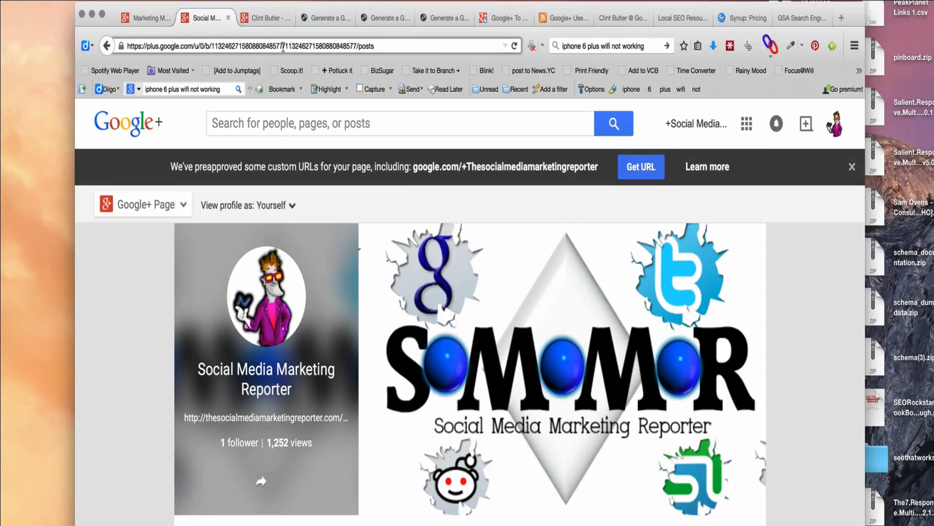
{"action": "right_click", "coordinate": [322, 46]}
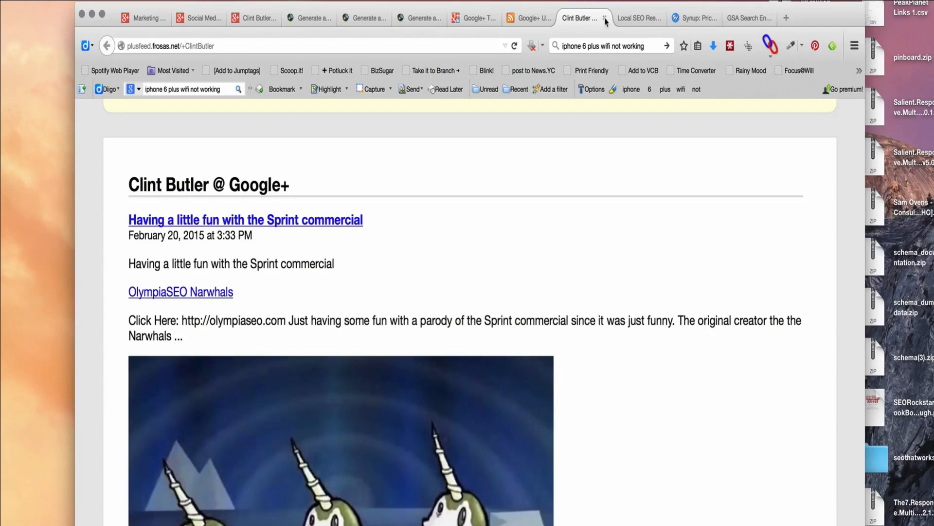
{"action": "left_click", "coordinate": [638, 18]}
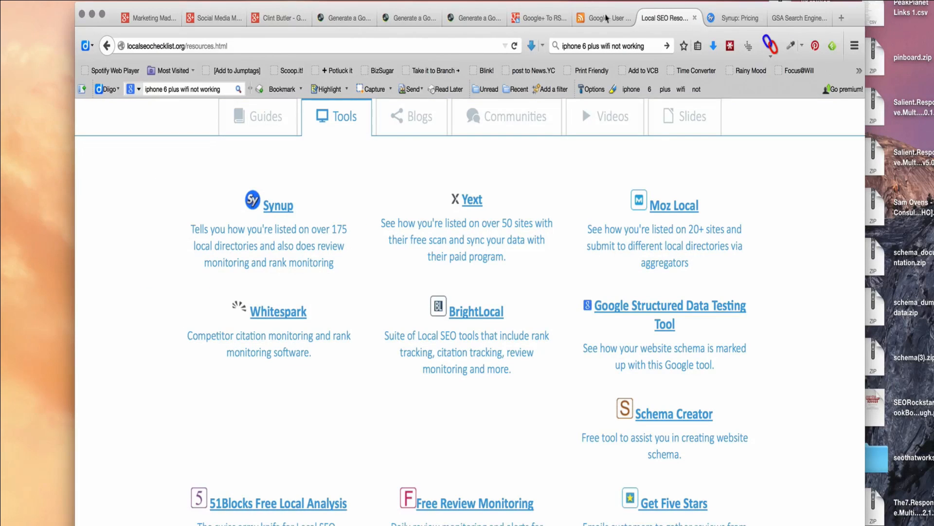
{"action": "left_click", "coordinate": [600, 18]}
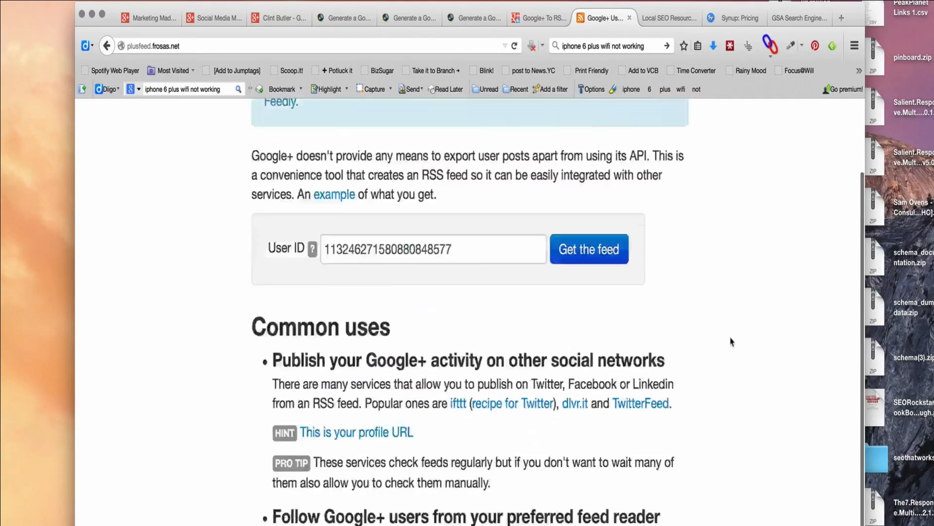
{"action": "scroll", "scroll_direction": "up", "scroll_amount": 3}
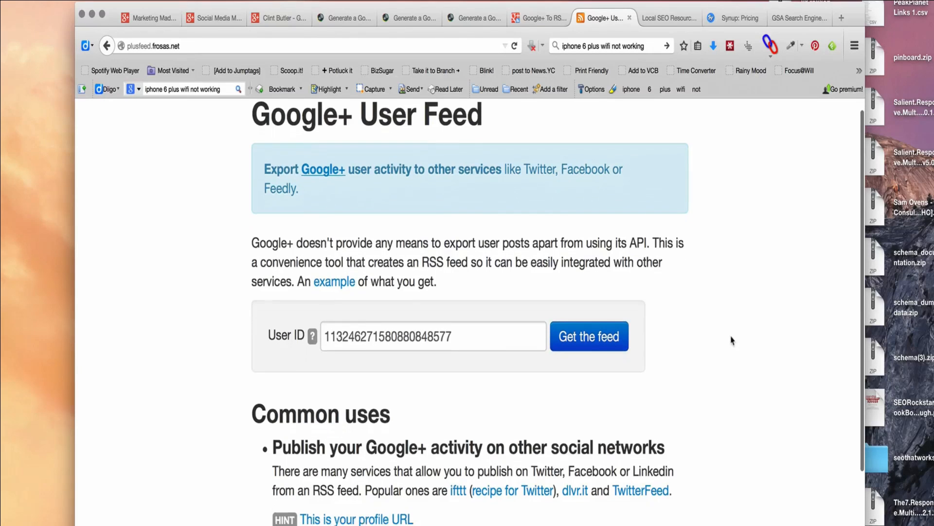
{"action": "scroll", "scroll_direction": "down", "scroll_amount": 3}
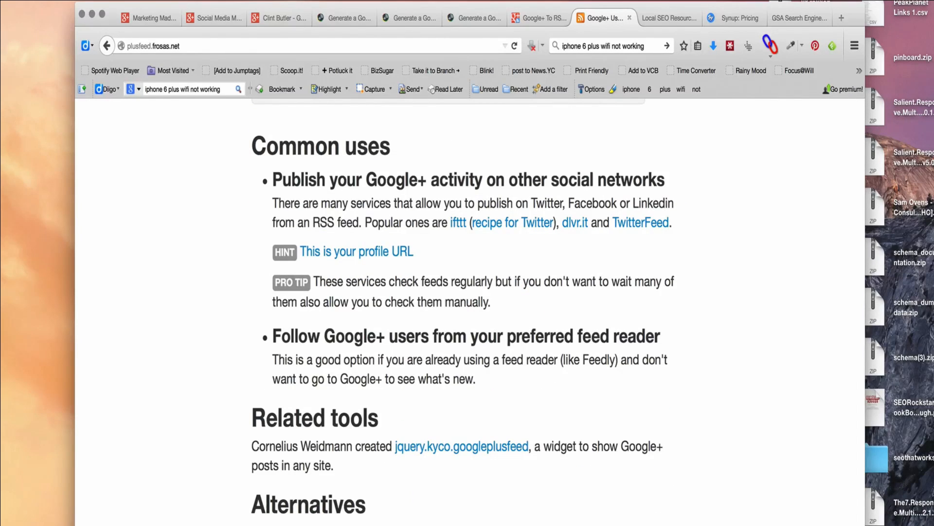
{"action": "scroll", "scroll_direction": "up", "scroll_amount": 3}
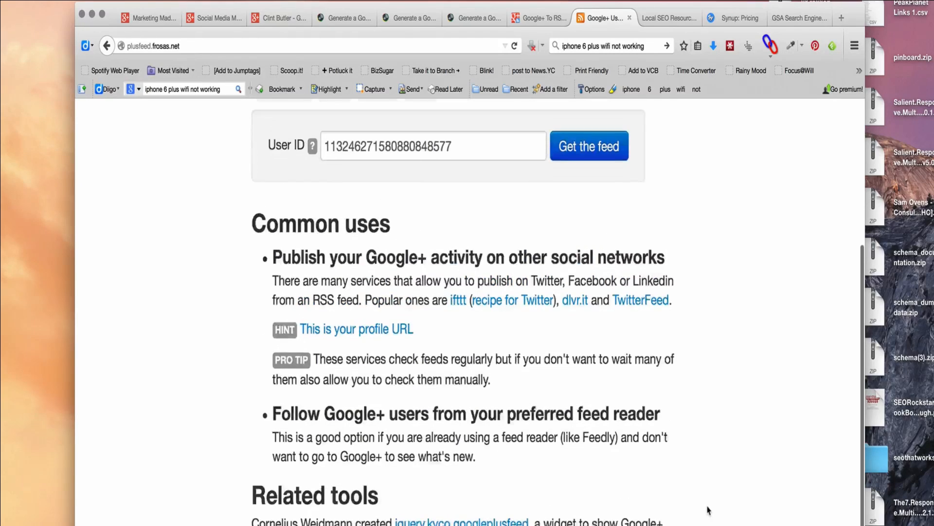
{"action": "scroll", "scroll_direction": "up", "scroll_amount": 3}
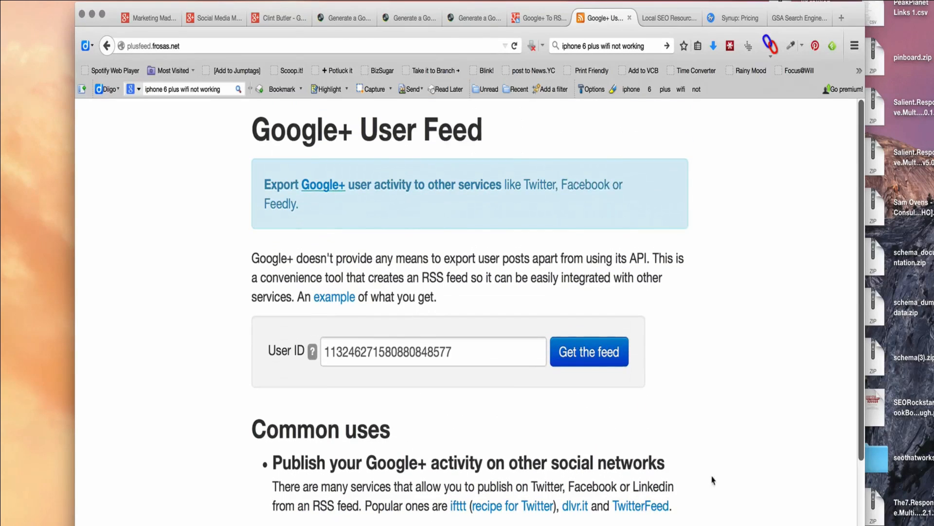
{"action": "mouse_move", "coordinate": [386, 316]}
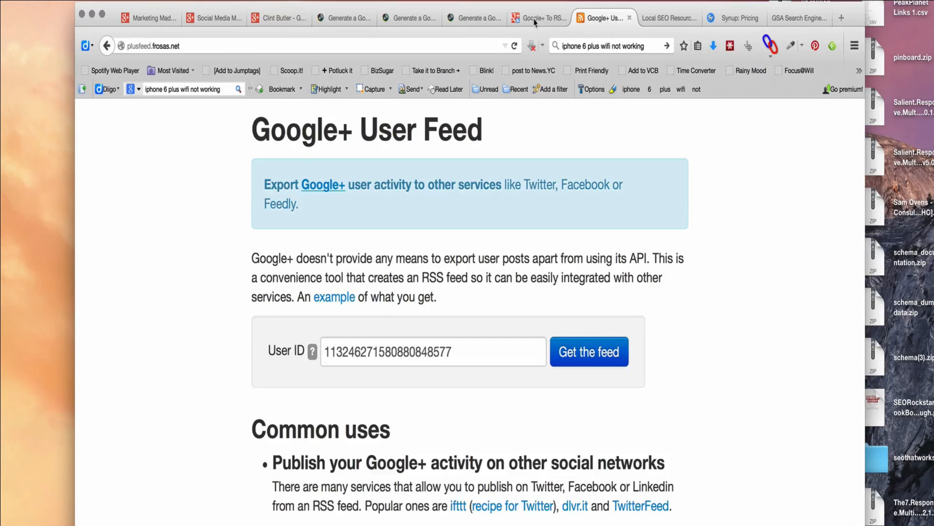
{"action": "left_click", "coordinate": [536, 17]}
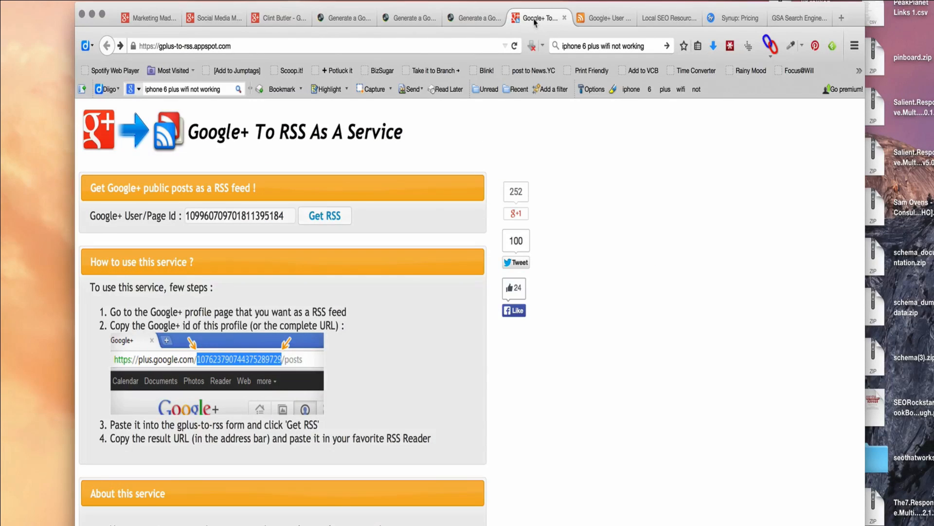
{"action": "mouse_move", "coordinate": [341, 187]}
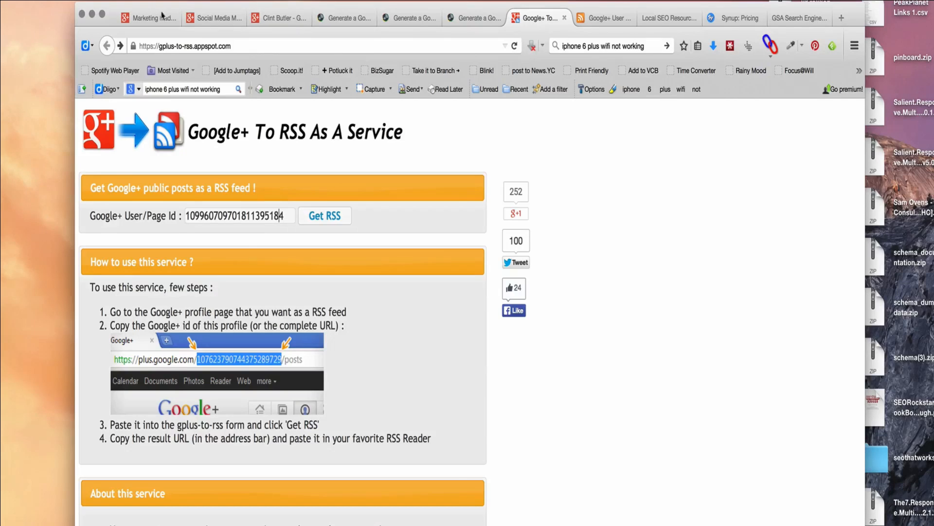
{"action": "left_click", "coordinate": [278, 17]}
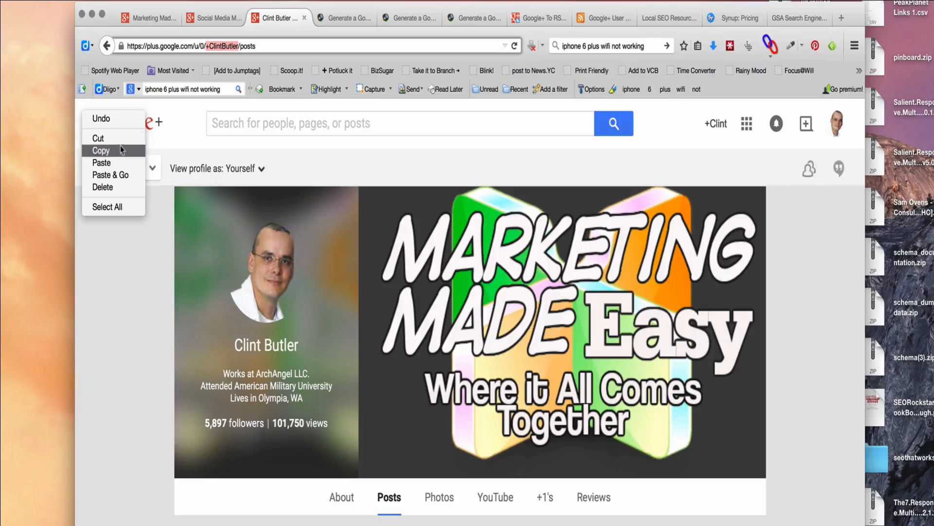
{"action": "left_click", "coordinate": [533, 17]}
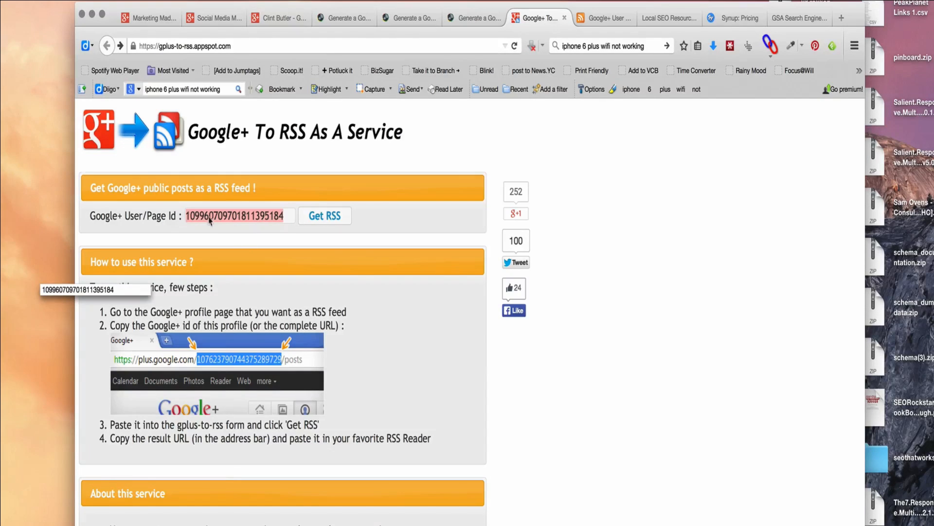
{"action": "type", "text": "+ClintButler"}
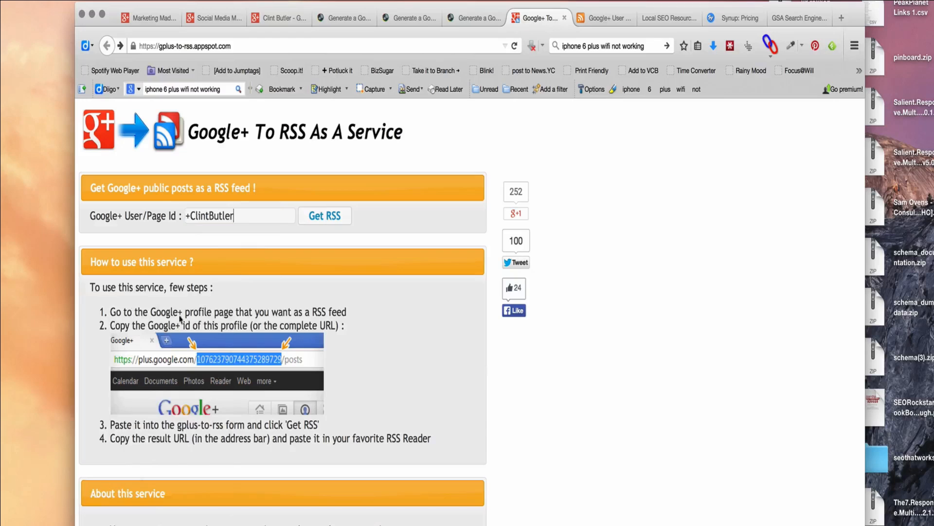
{"action": "left_click", "coordinate": [324, 215]}
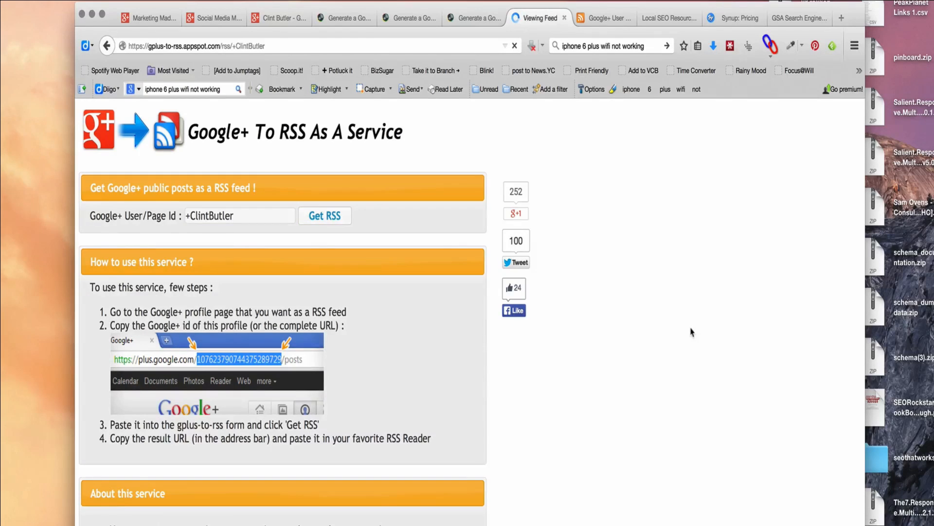
{"action": "left_click", "coordinate": [324, 215]}
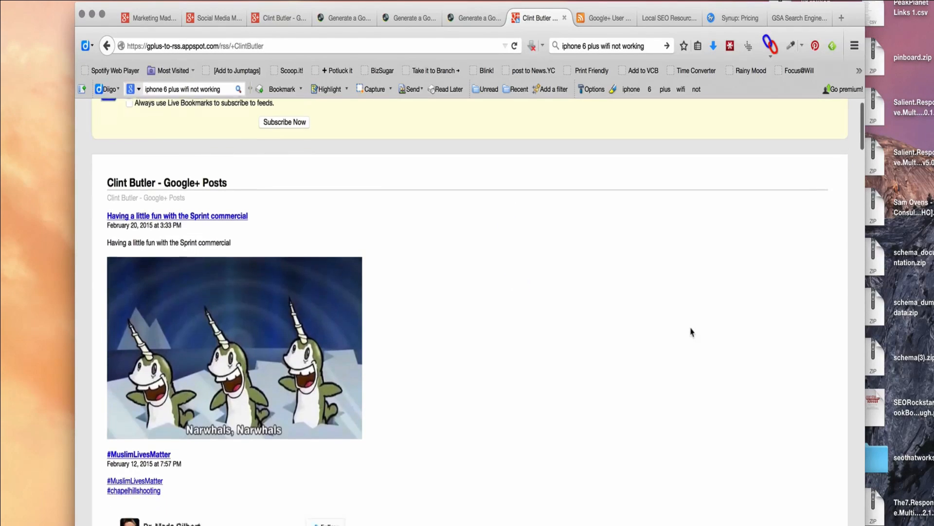
- Scroll through the generated +ClintButler posts feed and go back to the request form
{"action": "scroll", "scroll_direction": "down", "scroll_amount": 3}
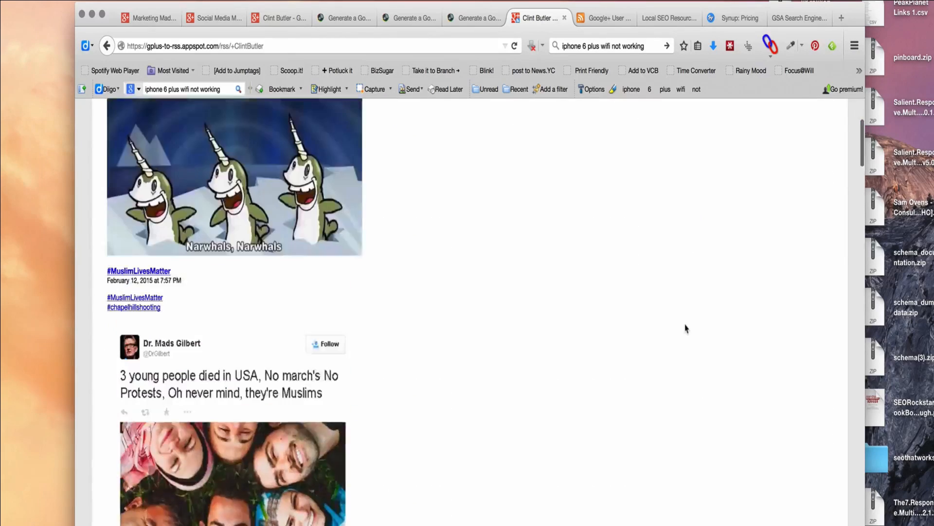
{"action": "scroll", "scroll_direction": "up", "scroll_amount": 3}
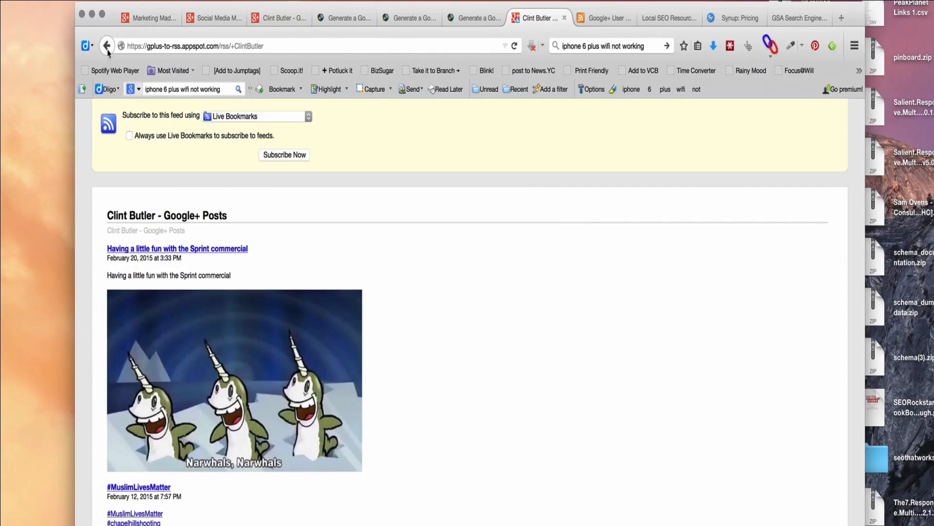
{"action": "left_click", "coordinate": [107, 46]}
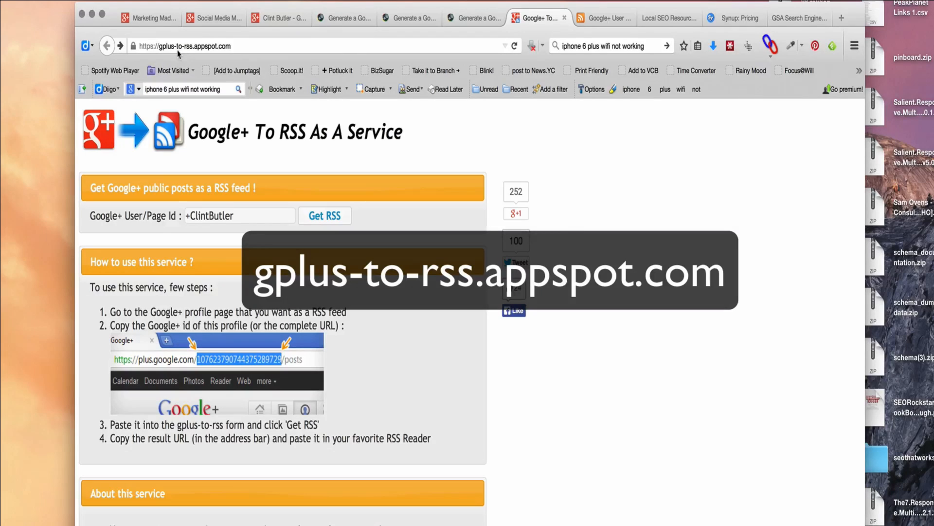
{"action": "mouse_move", "coordinate": [193, 53]}
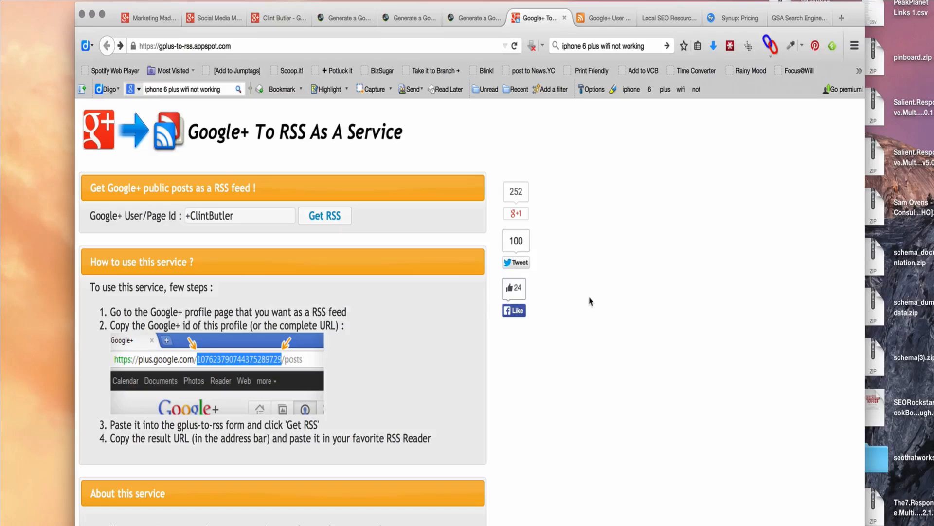
- Glance at the plusfeed User Feed page, then bring up the gplusrss.com Google+ to RSS generator
{"action": "left_click", "coordinate": [604, 18]}
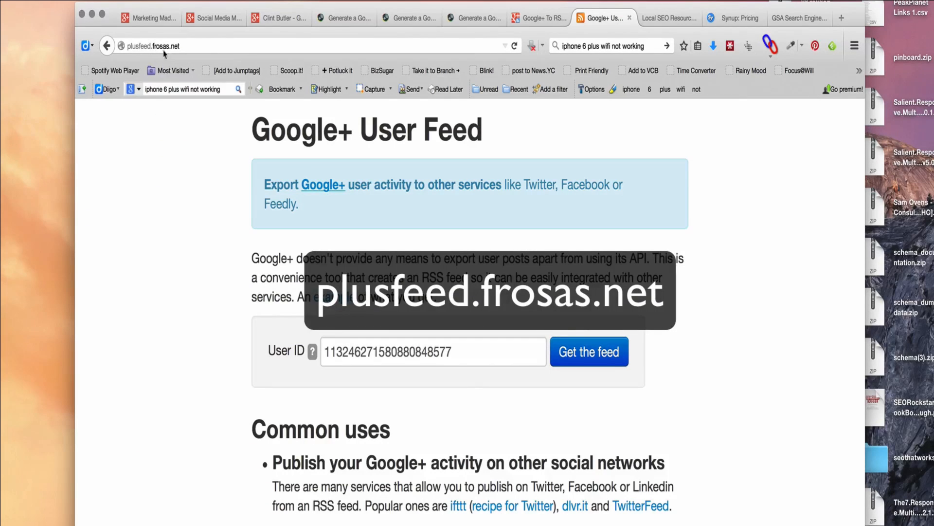
{"action": "mouse_move", "coordinate": [444, 56]}
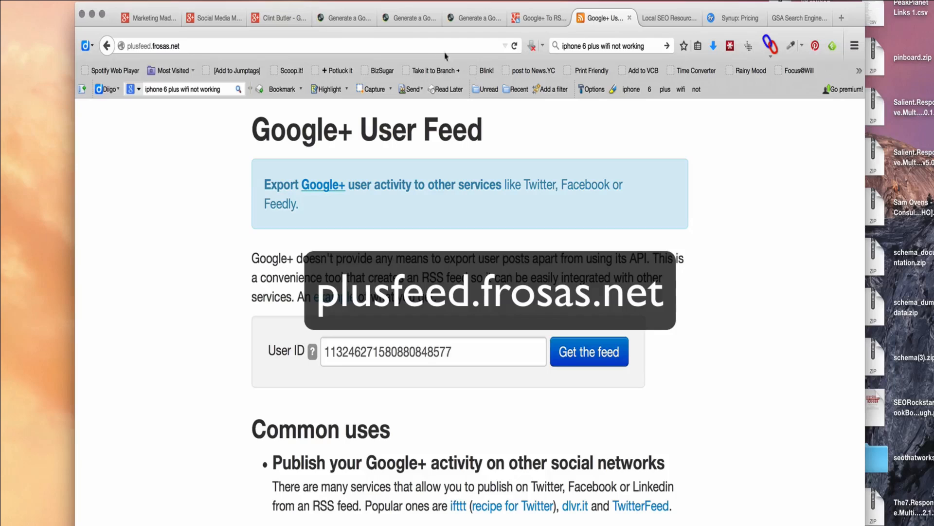
{"action": "left_click", "coordinate": [343, 17]}
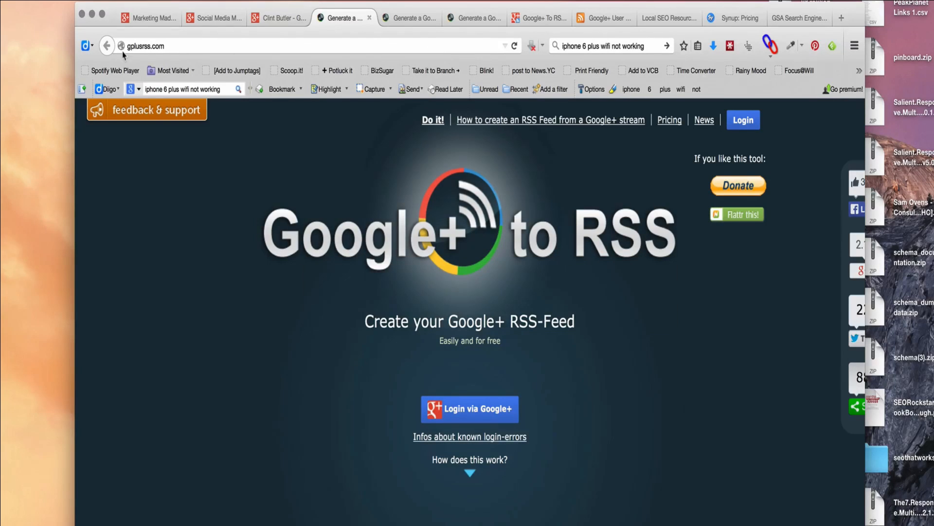